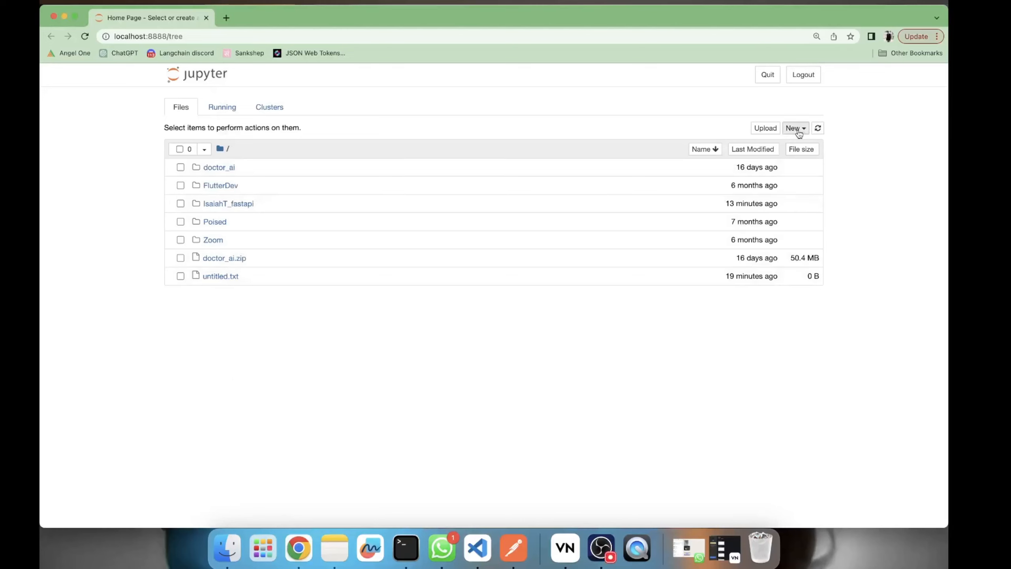
Create new Python 3 notebooks Untitled and Untitled1, then return to the file listing
{"action": "left_click", "coordinate": [795, 128]}
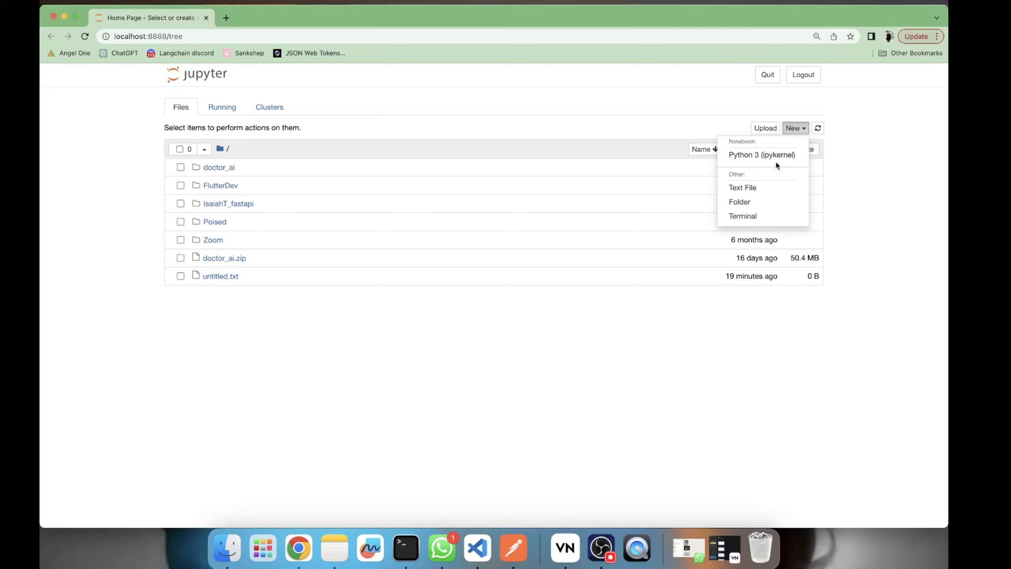
{"action": "left_click", "coordinate": [761, 155]}
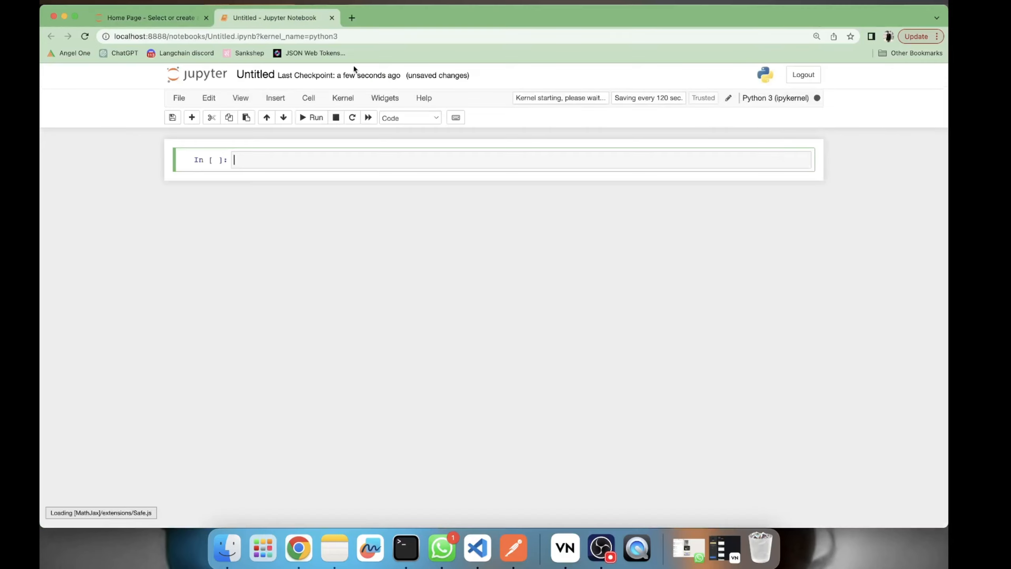
{"action": "left_click", "coordinate": [150, 17]}
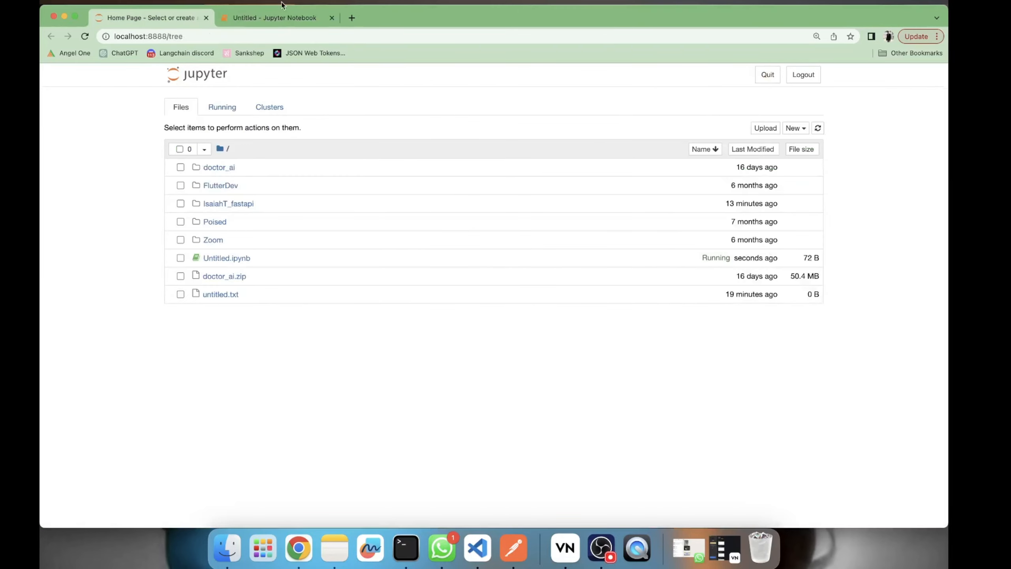
{"action": "mouse_move", "coordinate": [799, 135]}
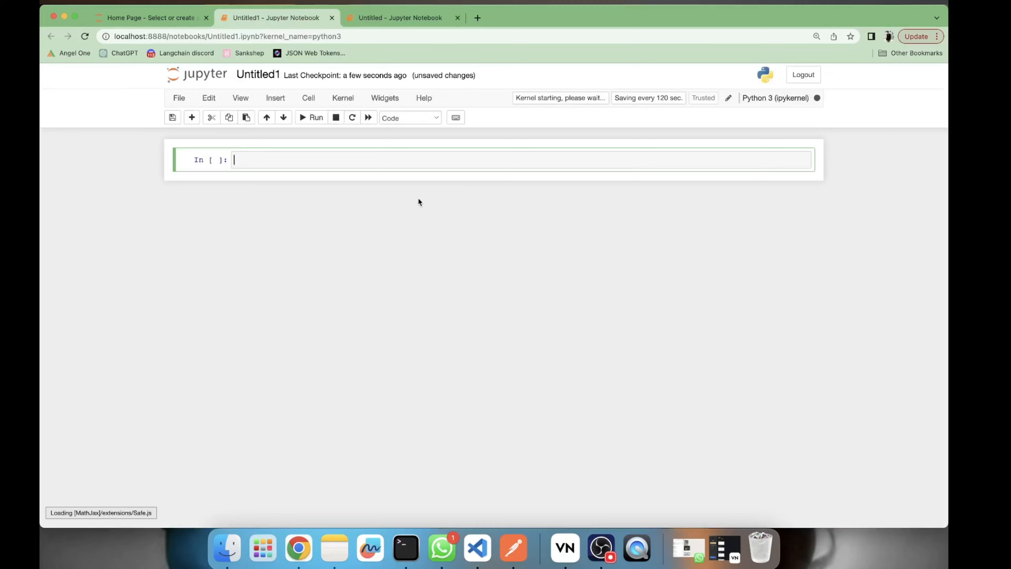
{"action": "left_click", "coordinate": [400, 17]}
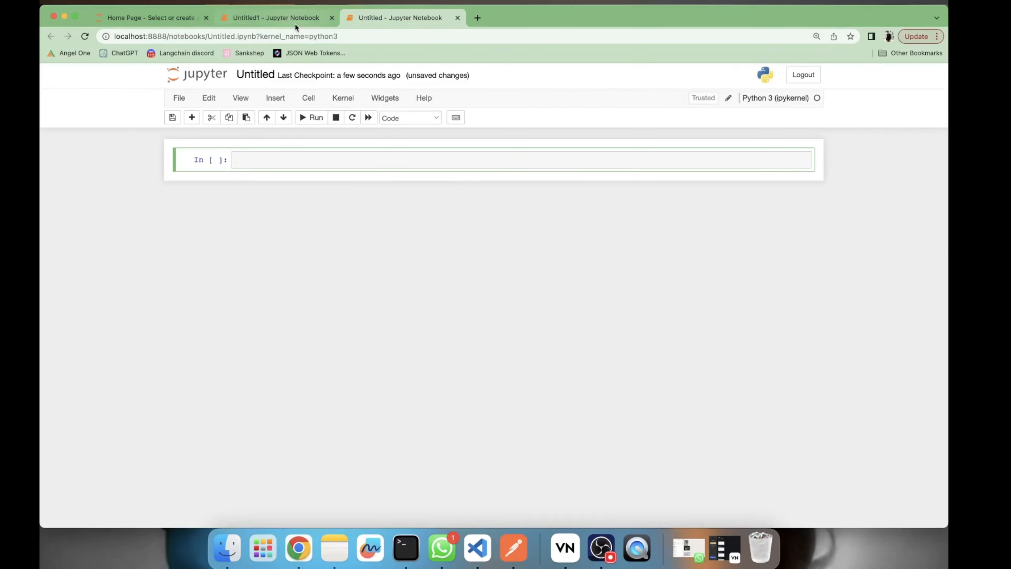
{"action": "left_click", "coordinate": [151, 18]}
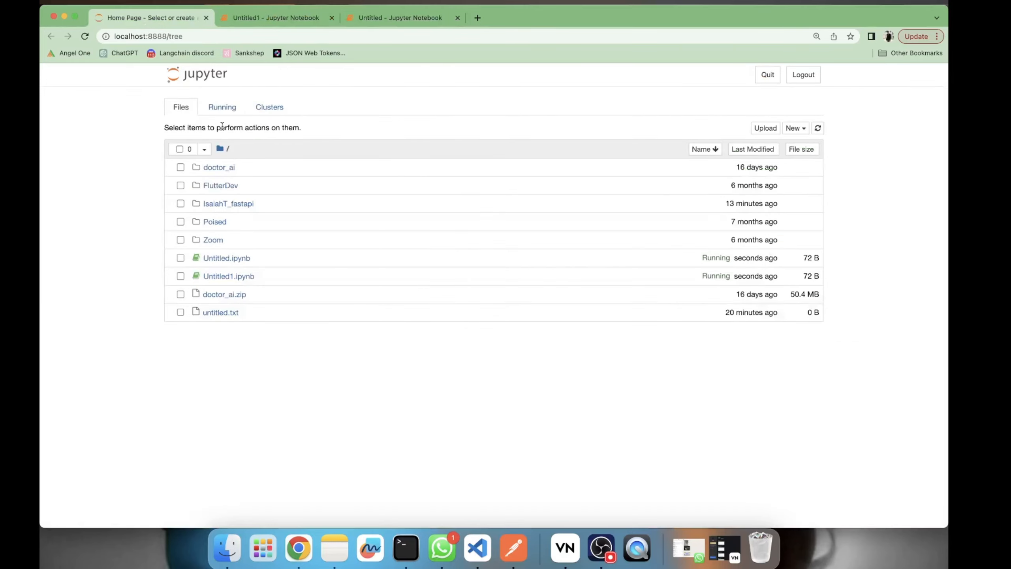
Check the Running list shows both kernels active, then bring Untitled1's empty cell forward
{"action": "left_click", "coordinate": [221, 107]}
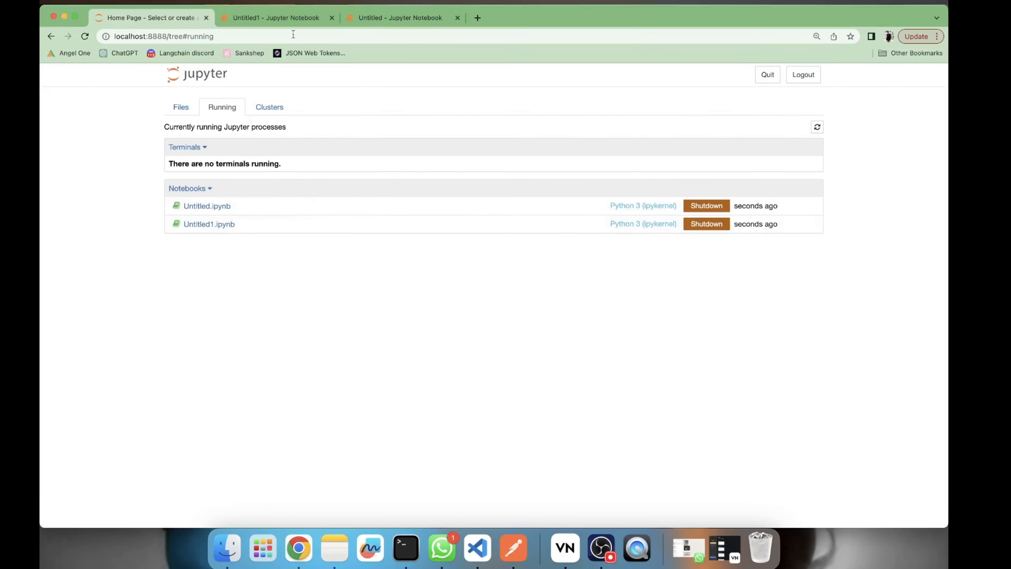
{"action": "left_click", "coordinate": [277, 17]}
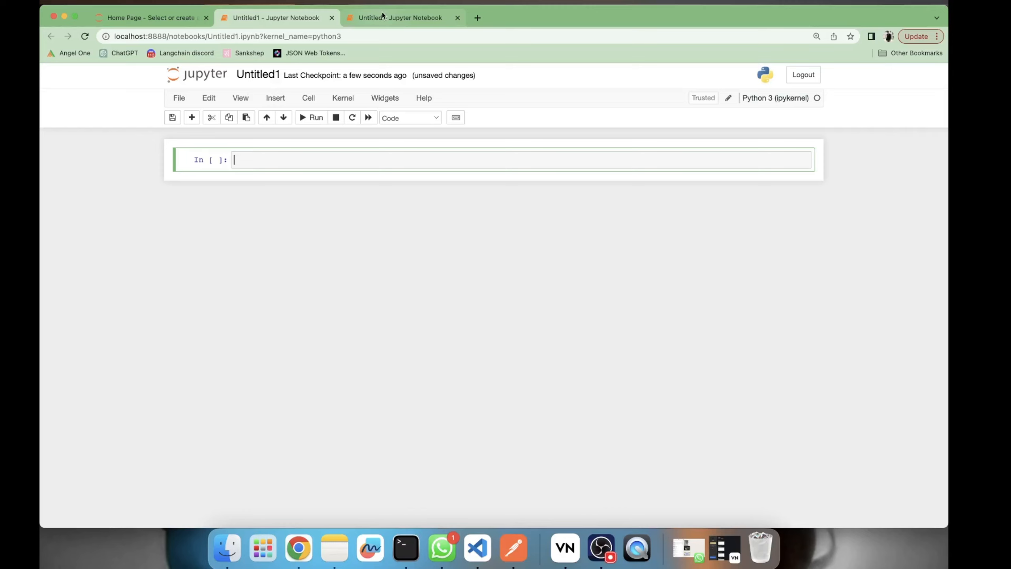
{"action": "left_click", "coordinate": [398, 18]}
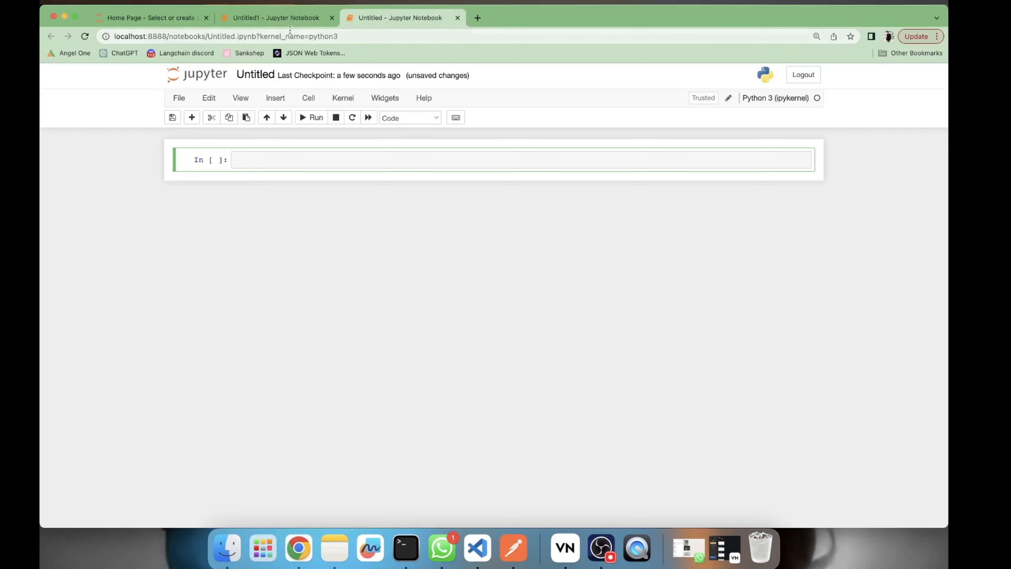
{"action": "left_click", "coordinate": [276, 18]}
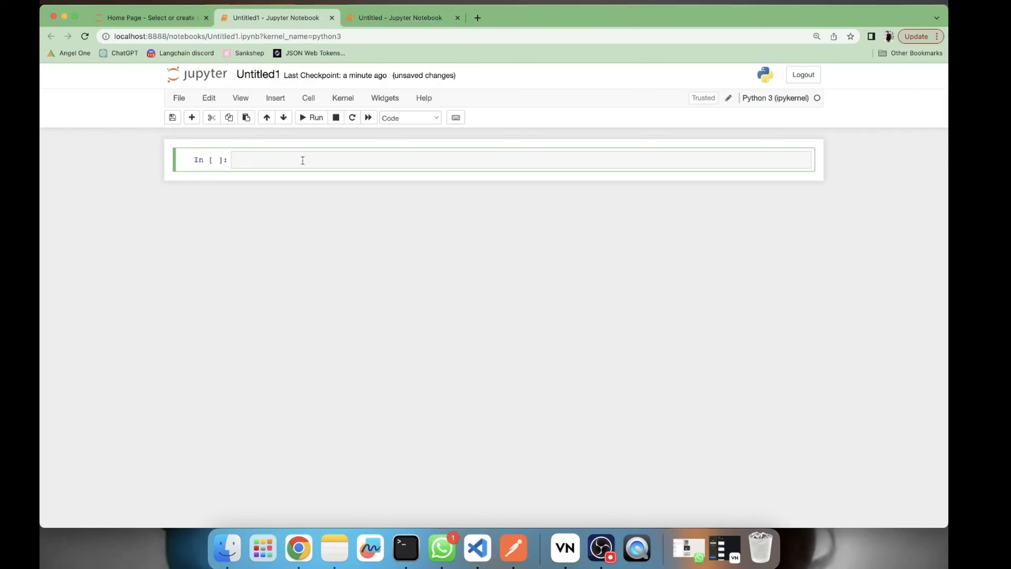
Assign name = "Akshay Ugale" in Untitled1 and run the cell
{"action": "type", "text": "name"}
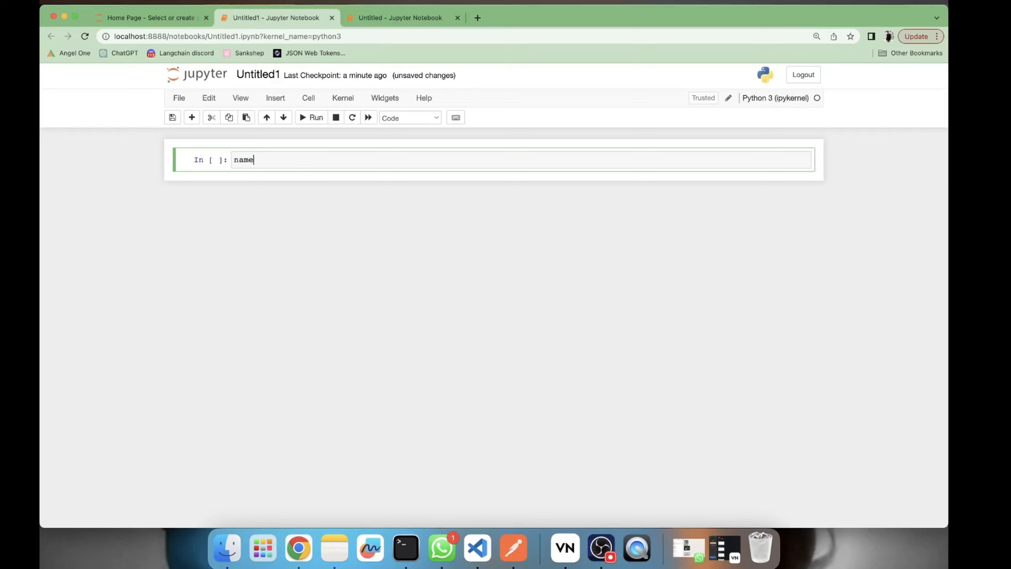
{"action": "type", "text": "= \"\""}
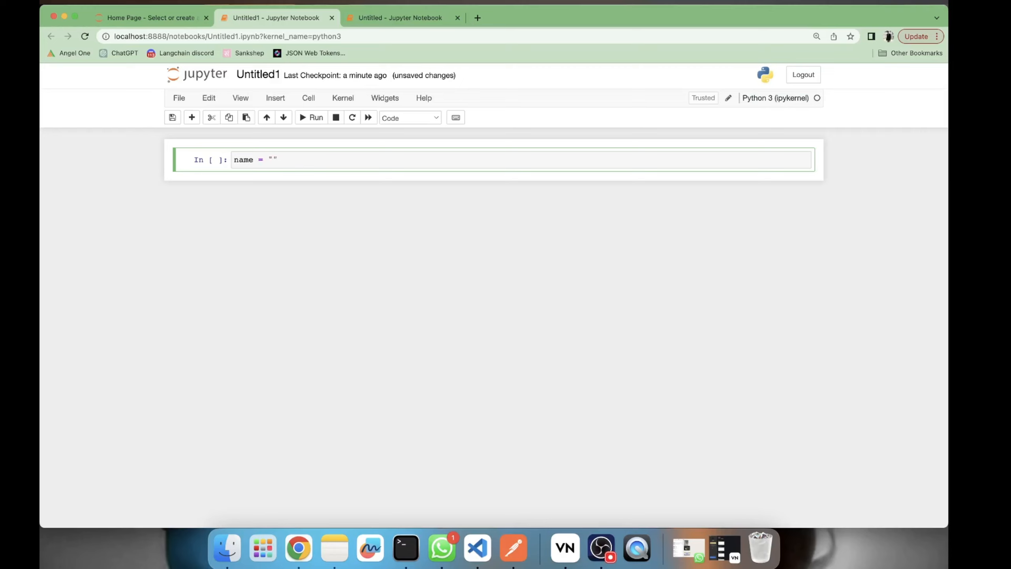
{"action": "type", "text": "Akshay Ugale"}
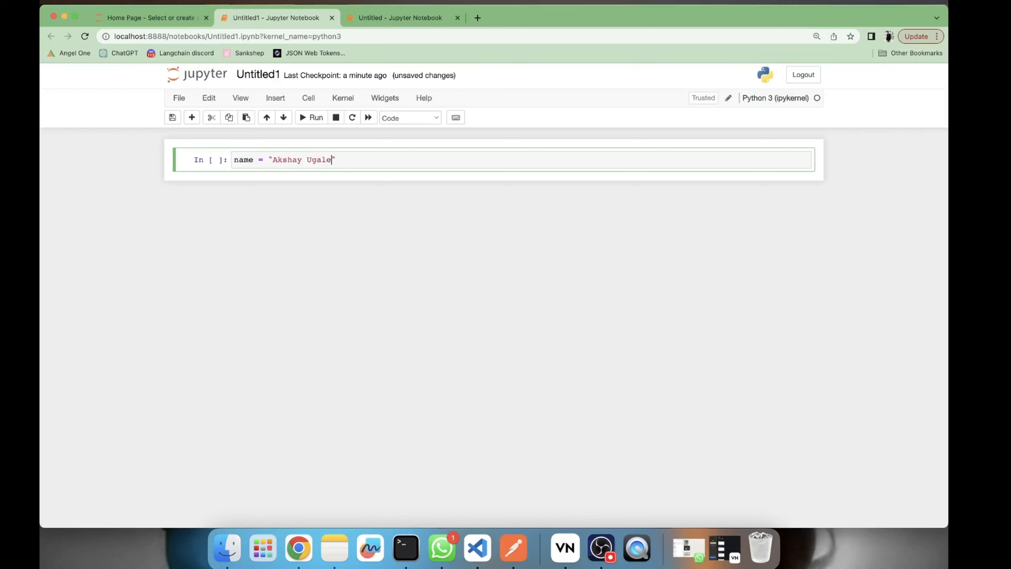
{"action": "key", "text": "shift+enter"}
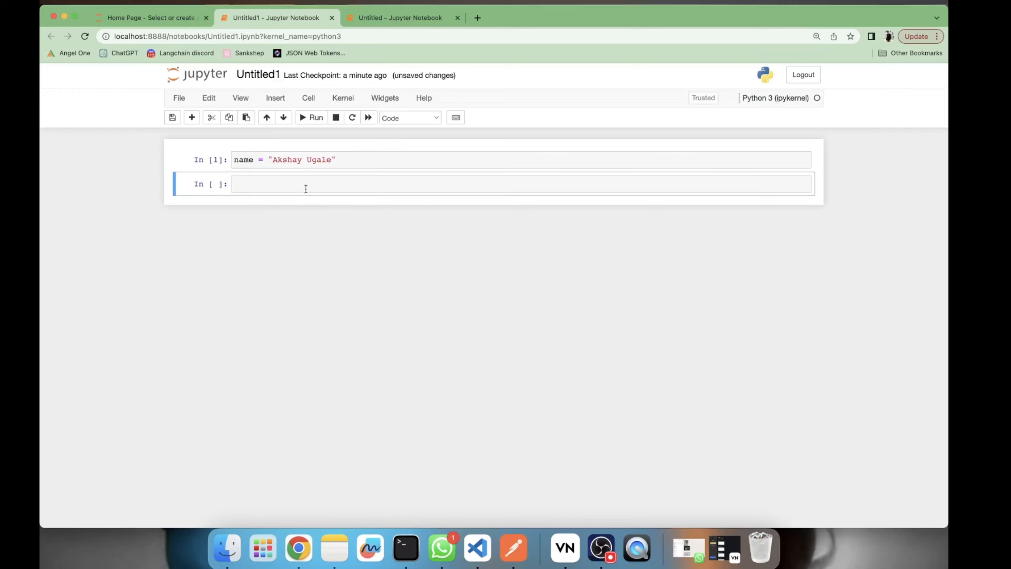
Enter print(name) in Untitled, which raises NameError there
{"action": "type", "text": "print("}
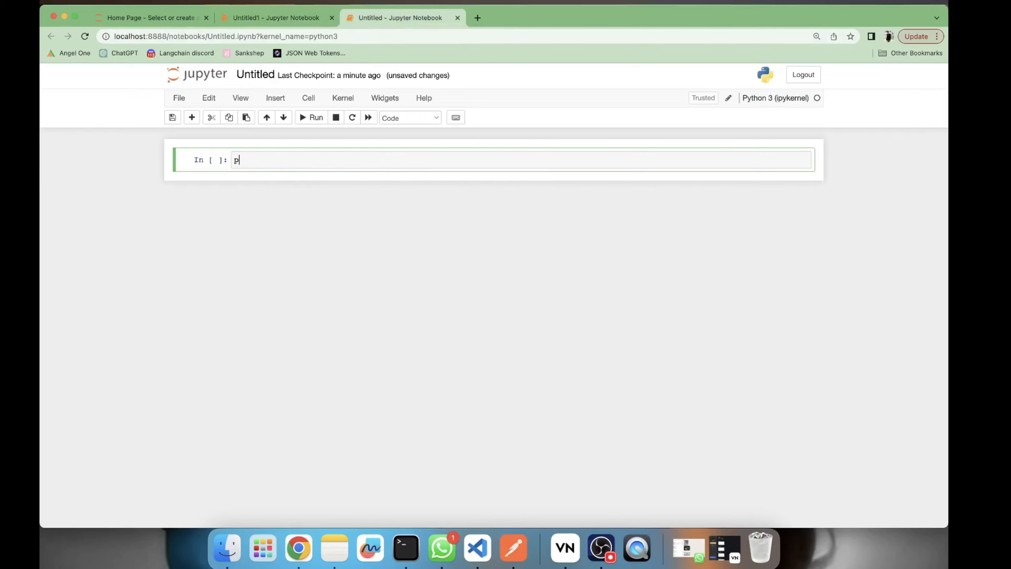
{"action": "type", "text": "rint(name)"}
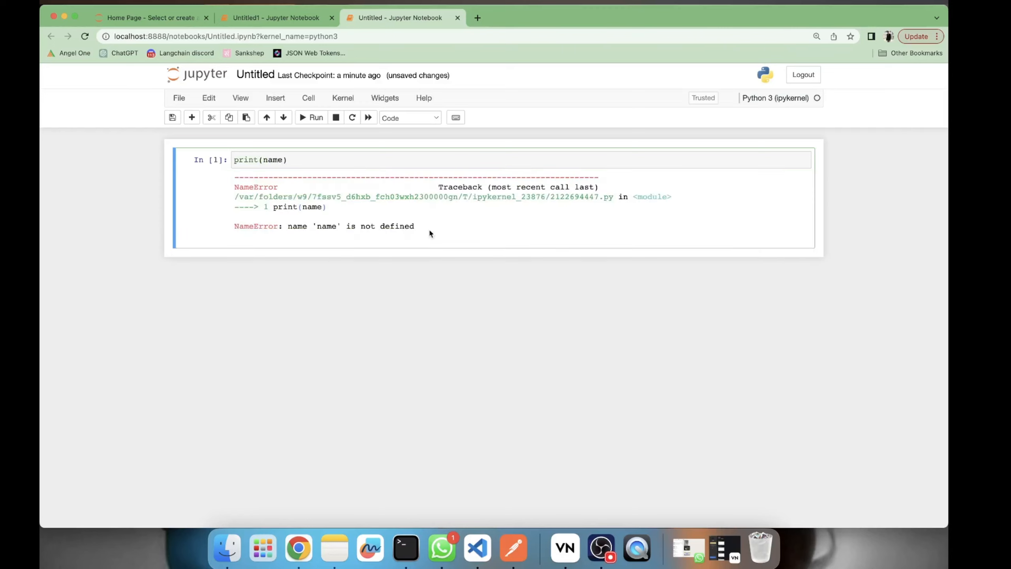
Compare Untitled1's printed name with Untitled's NameError and add an empty cell in Untitled1
{"action": "left_click", "coordinate": [276, 18]}
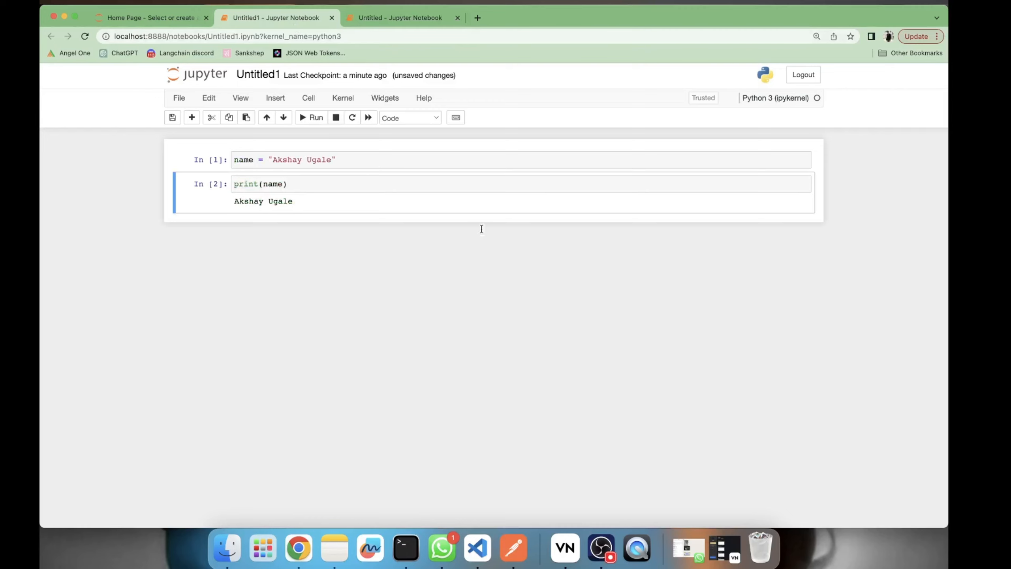
{"action": "left_click", "coordinate": [315, 118]}
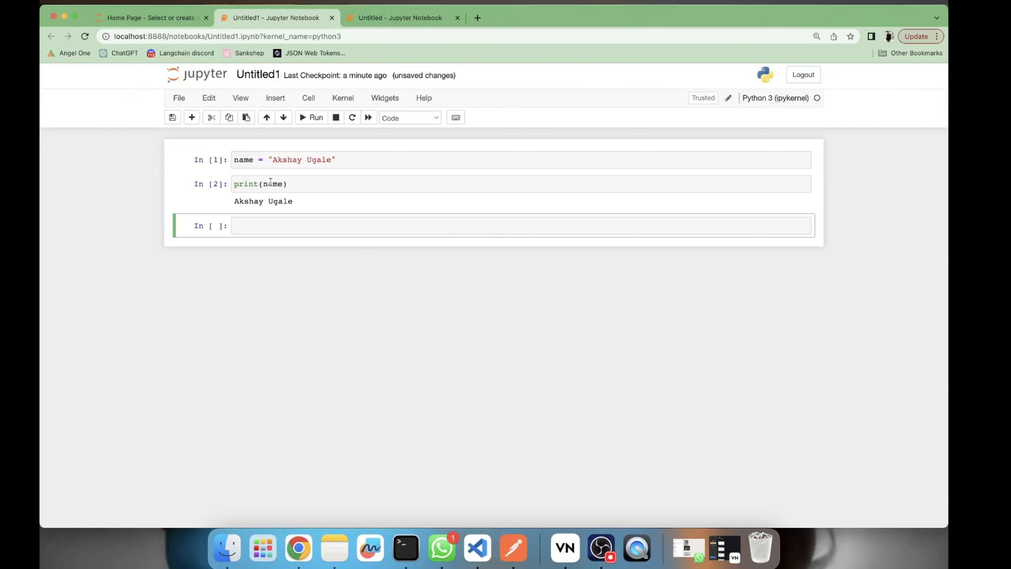
{"action": "left_click", "coordinate": [400, 17]}
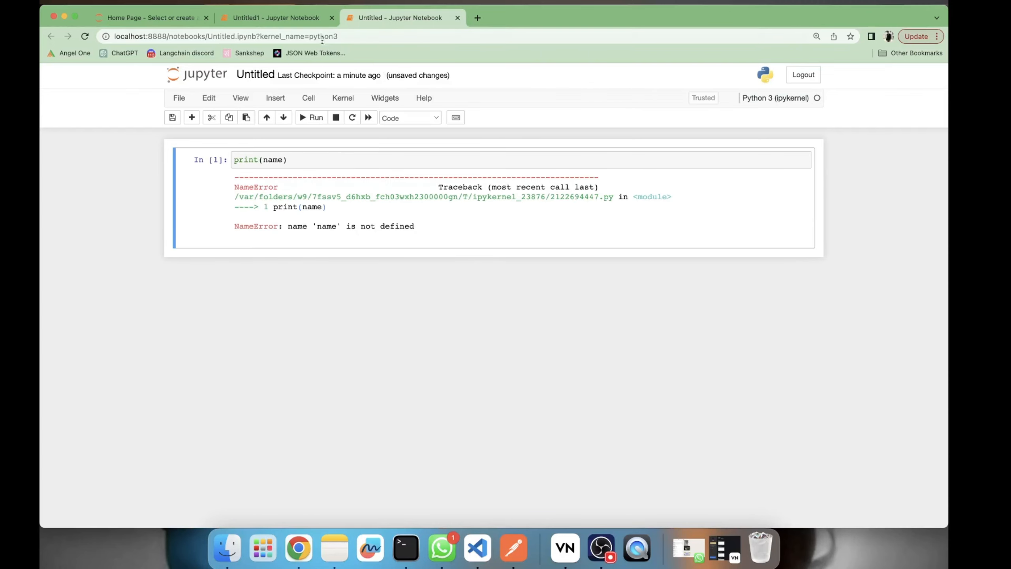
{"action": "left_click", "coordinate": [275, 17]}
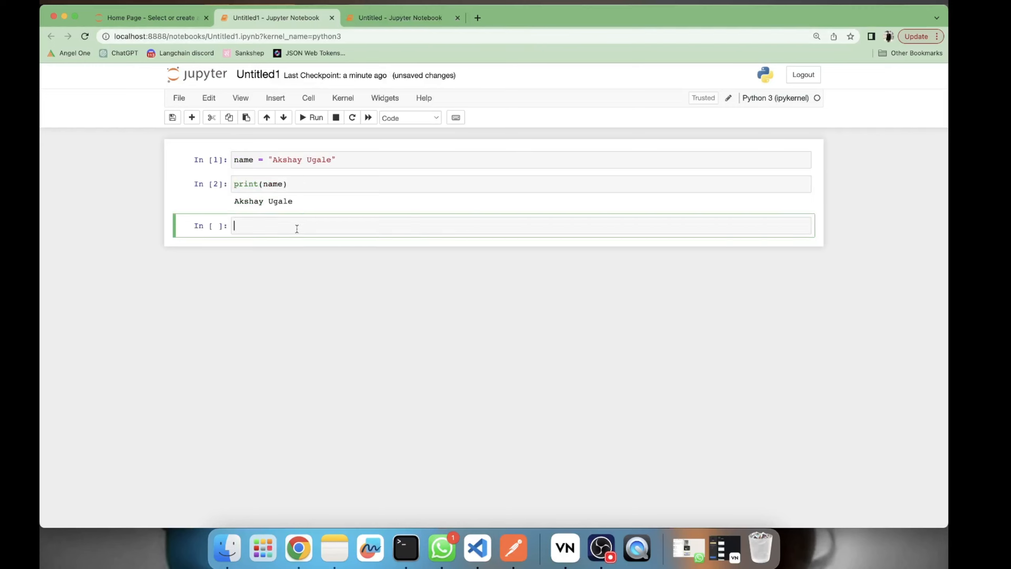
Run %store name in Untitled1 to save the variable to the persistent store
{"action": "type", "text": "%"}
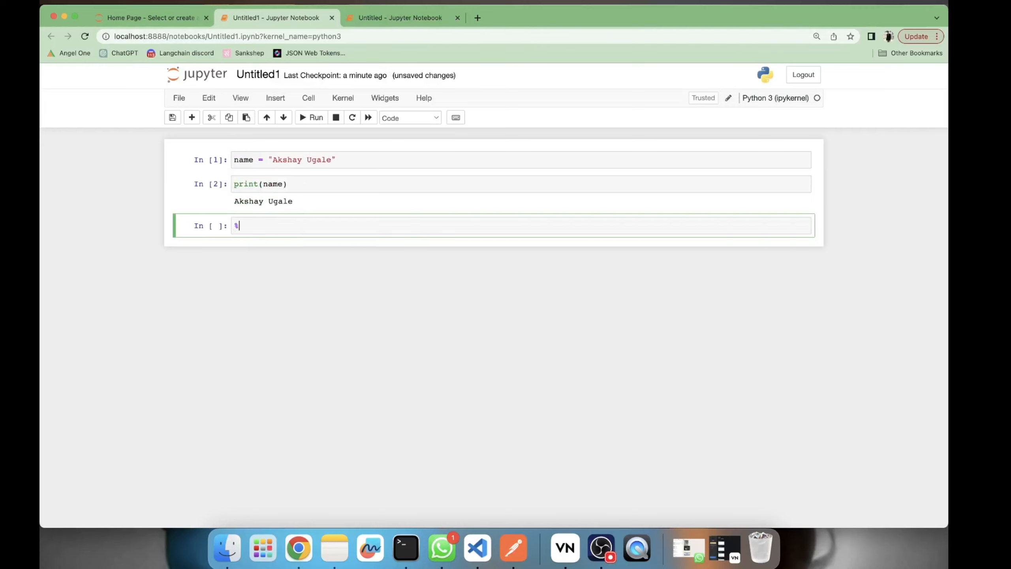
{"action": "type", "text": "s"}
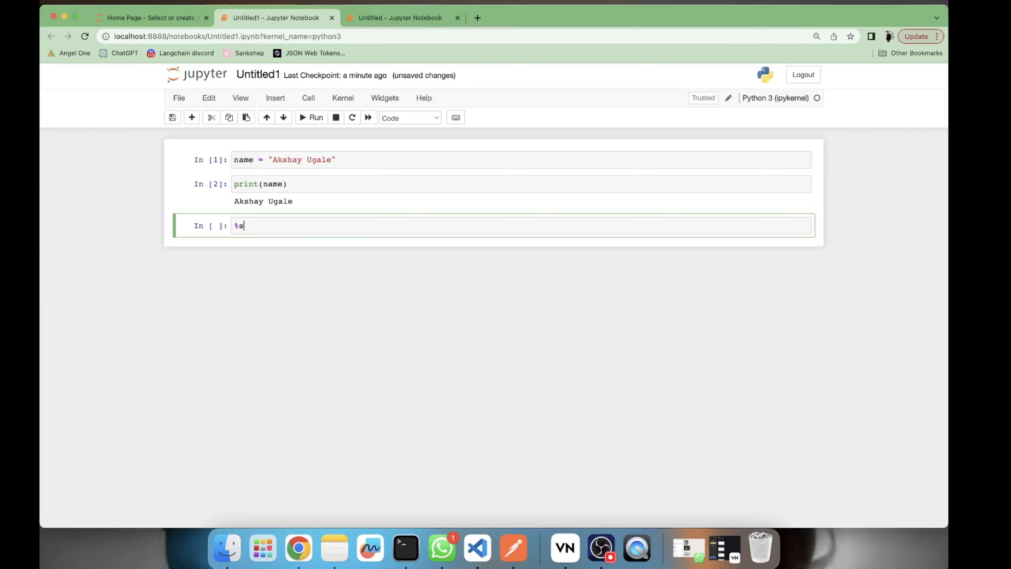
{"action": "type", "text": "t"}
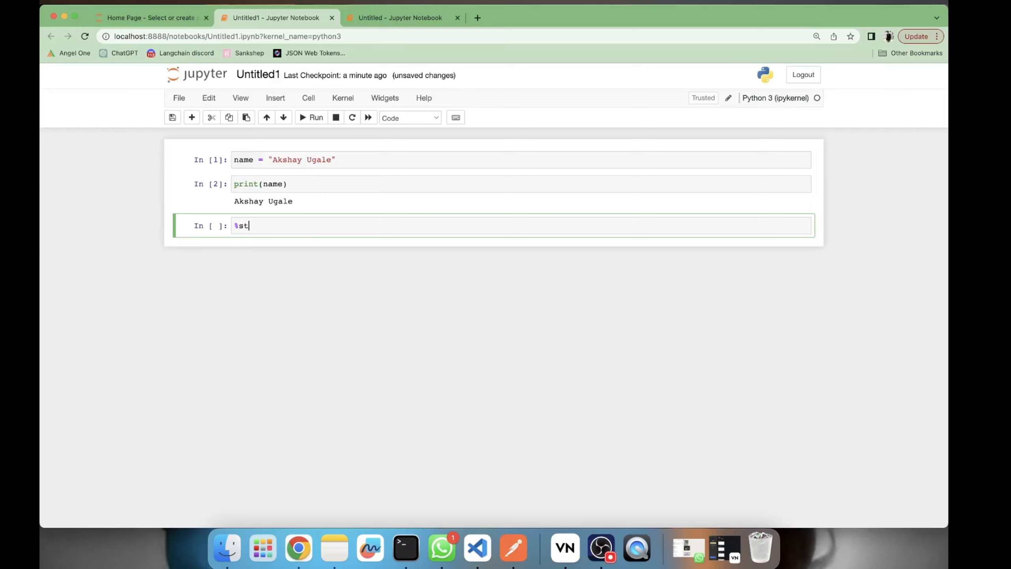
{"action": "type", "text": "ore"}
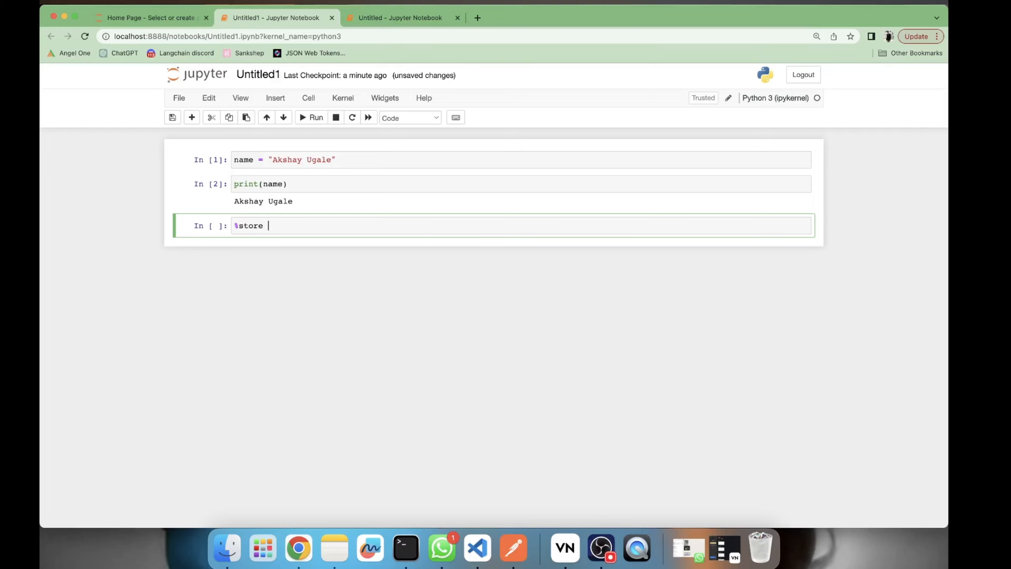
{"action": "type", "text": "name"}
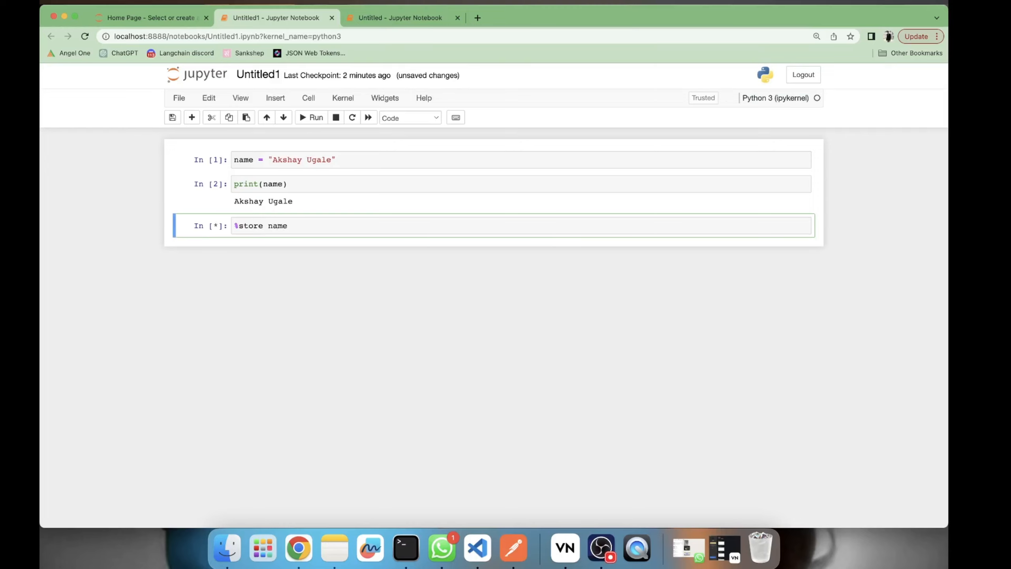
{"action": "left_click", "coordinate": [311, 117]}
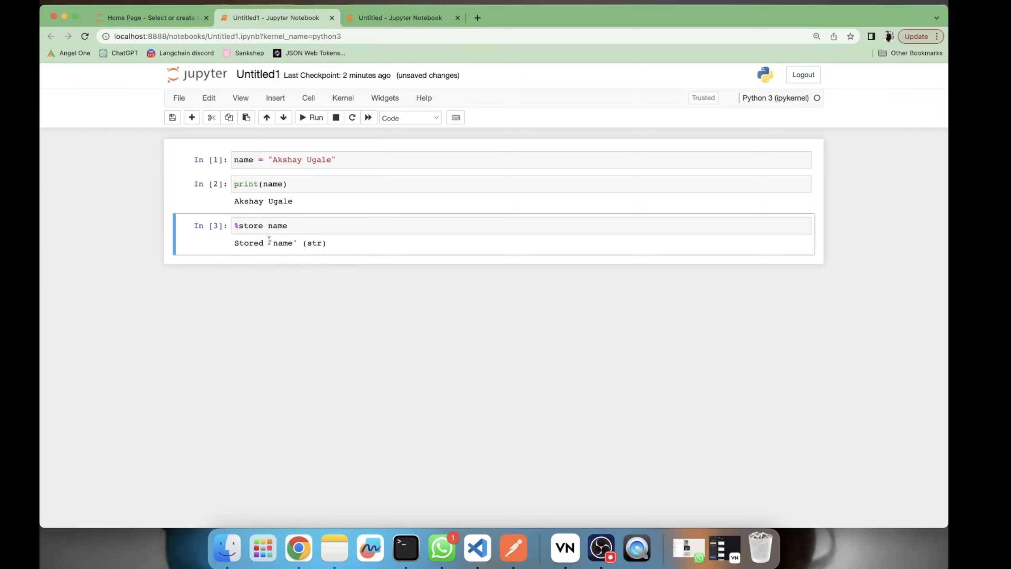
{"action": "mouse_move", "coordinate": [280, 255]}
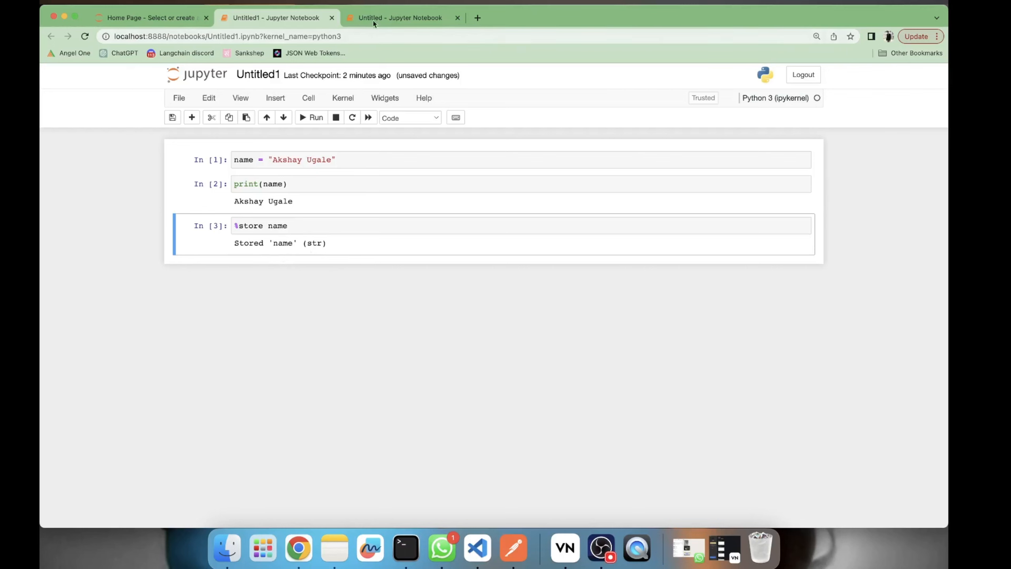
Rerun print(name) in Untitled, still NameError, and start a new empty cell below
{"action": "left_click", "coordinate": [399, 17]}
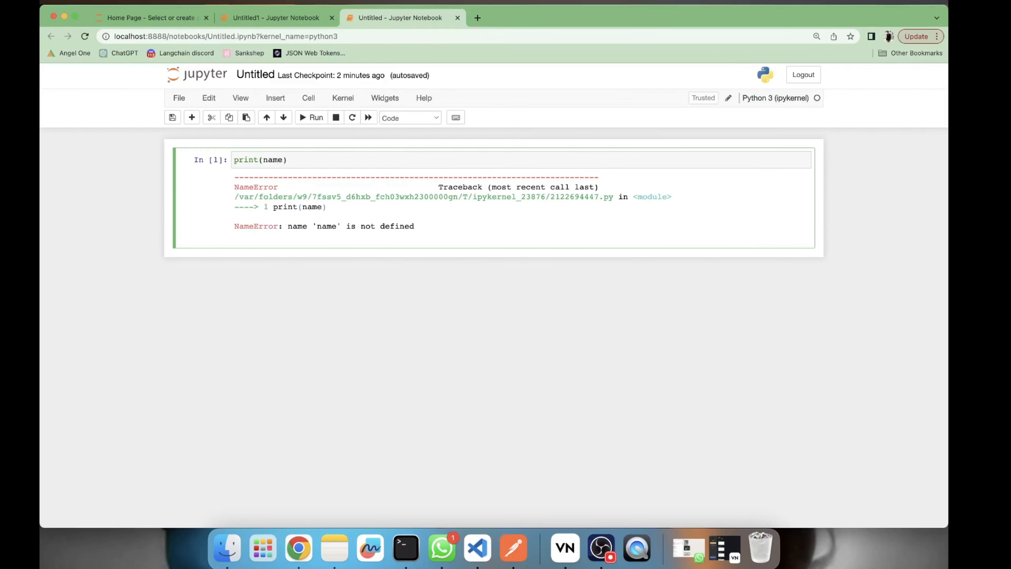
{"action": "left_click", "coordinate": [312, 118]}
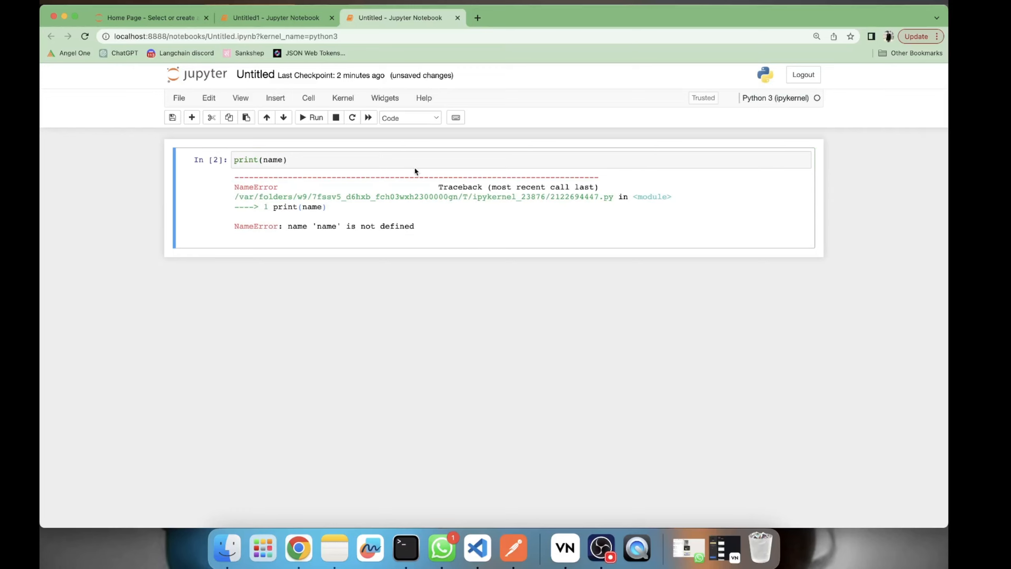
{"action": "left_click", "coordinate": [316, 118]}
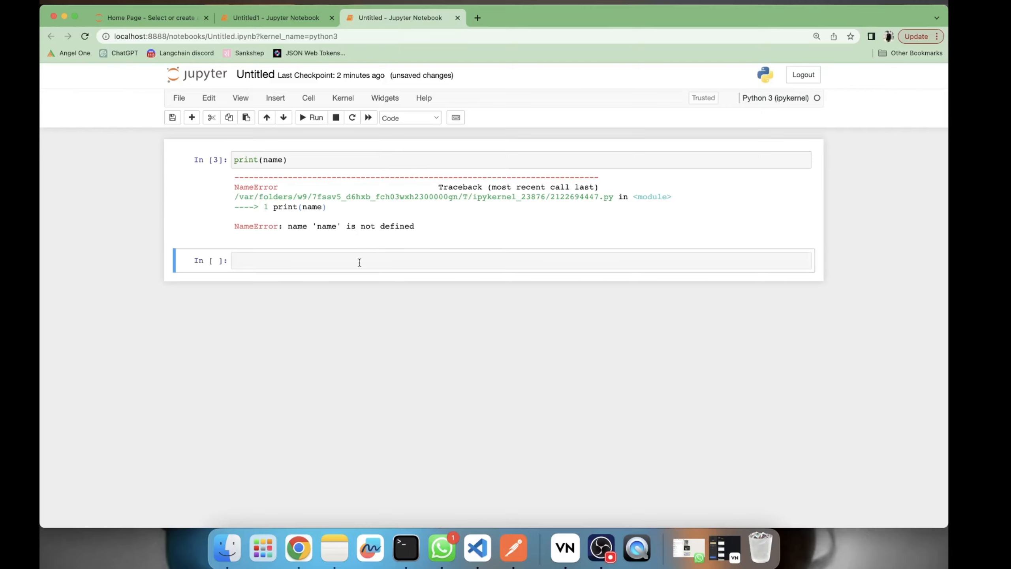
{"action": "left_click", "coordinate": [359, 260]}
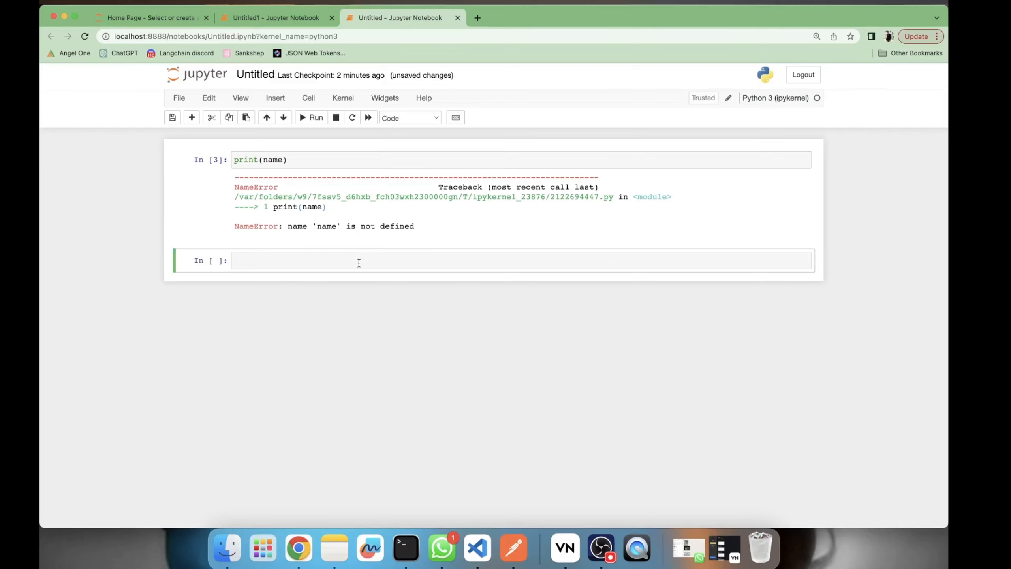
Enter %store -r name in Untitled to retrieve the stored variable
{"action": "type", "text": "%s"}
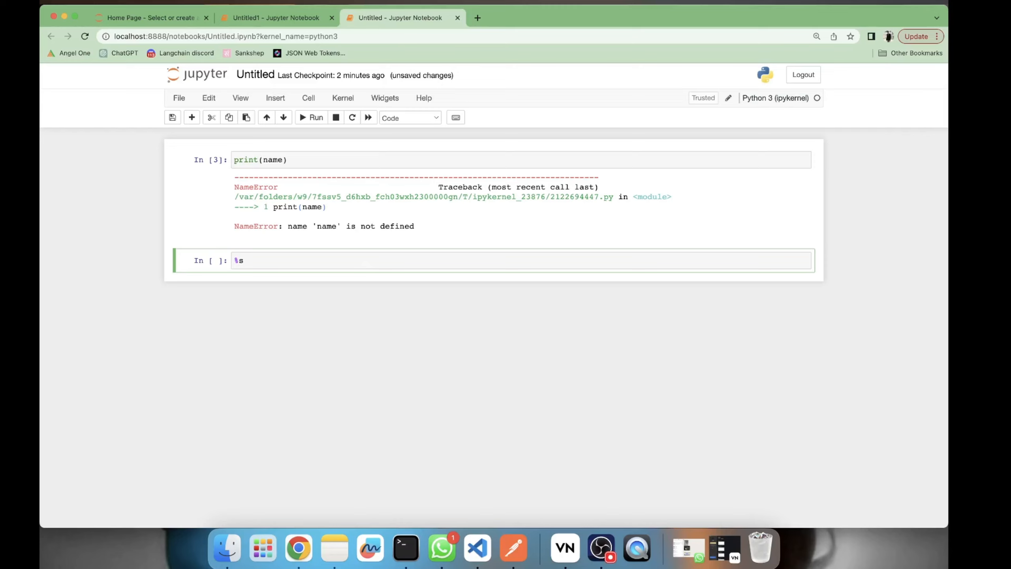
{"action": "type", "text": "t"}
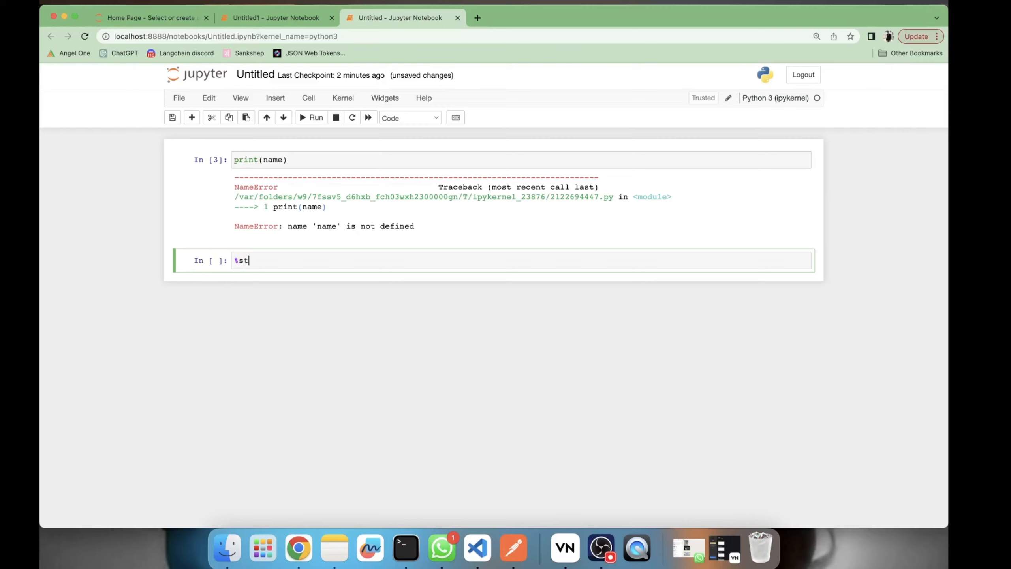
{"action": "type", "text": "ore -"}
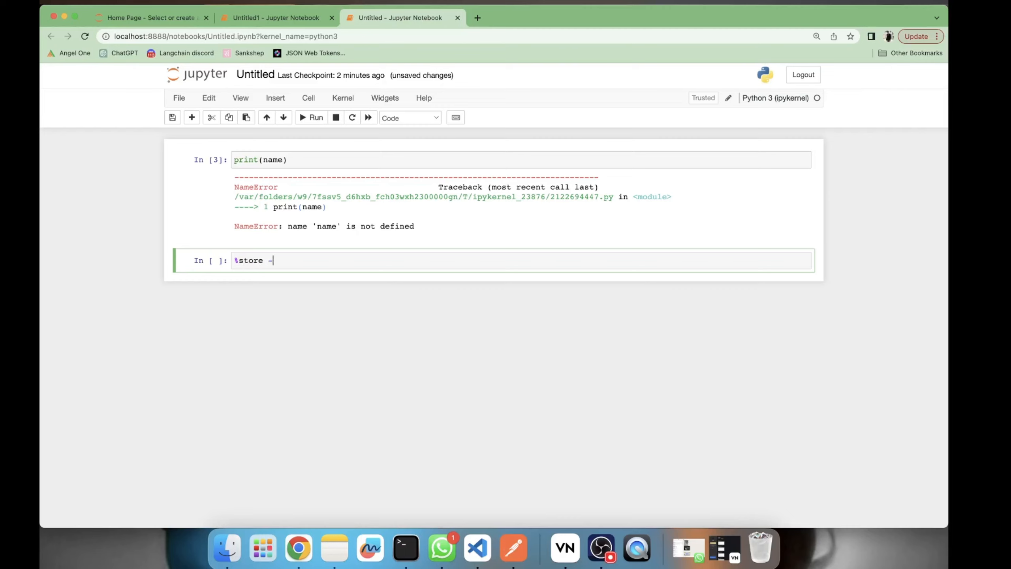
{"action": "type", "text": "r n"}
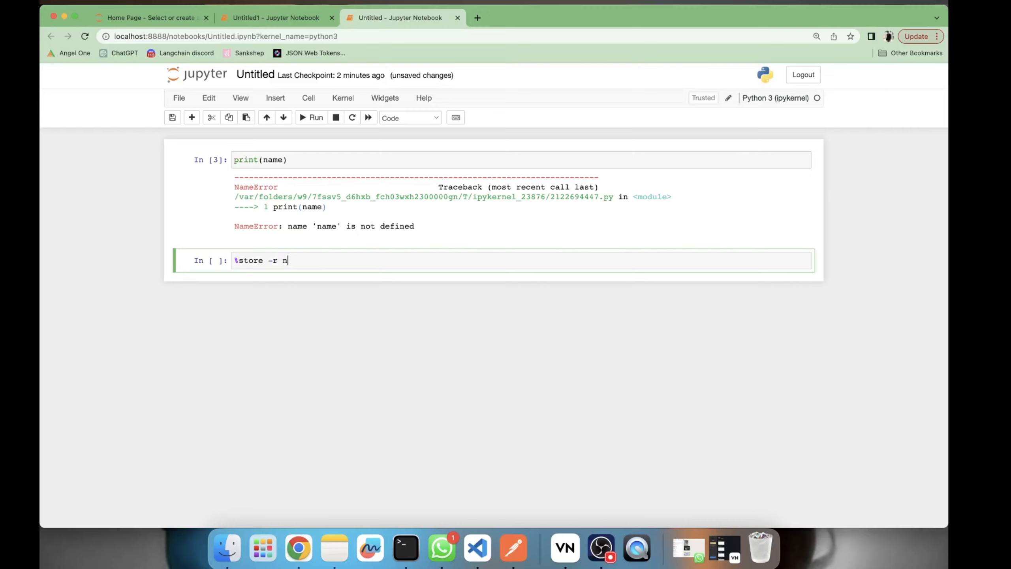
{"action": "type", "text": "ame"}
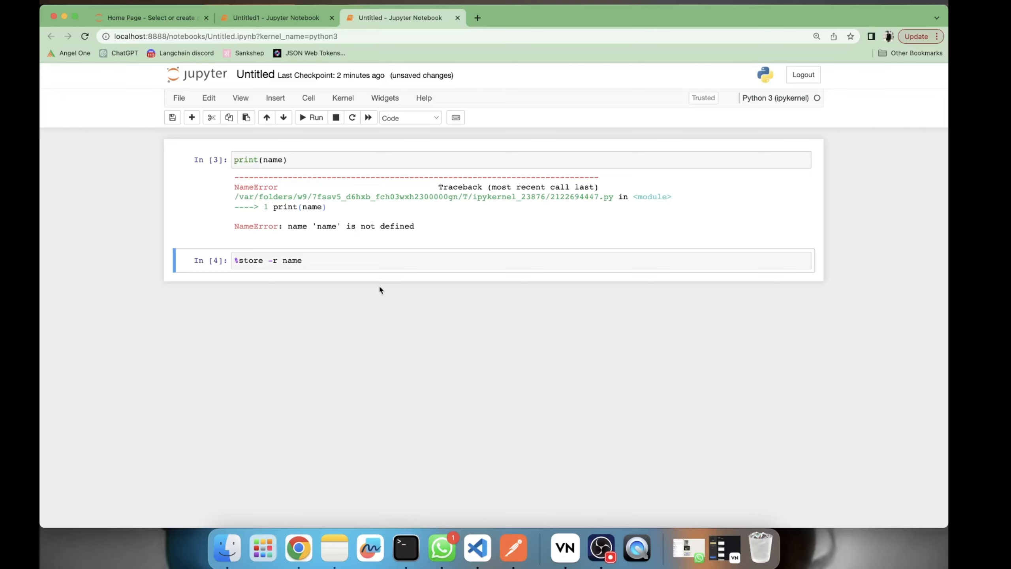
Rerun print(name) so it outputs Akshay Ugale, then return to Untitled1
{"action": "left_click", "coordinate": [279, 159]}
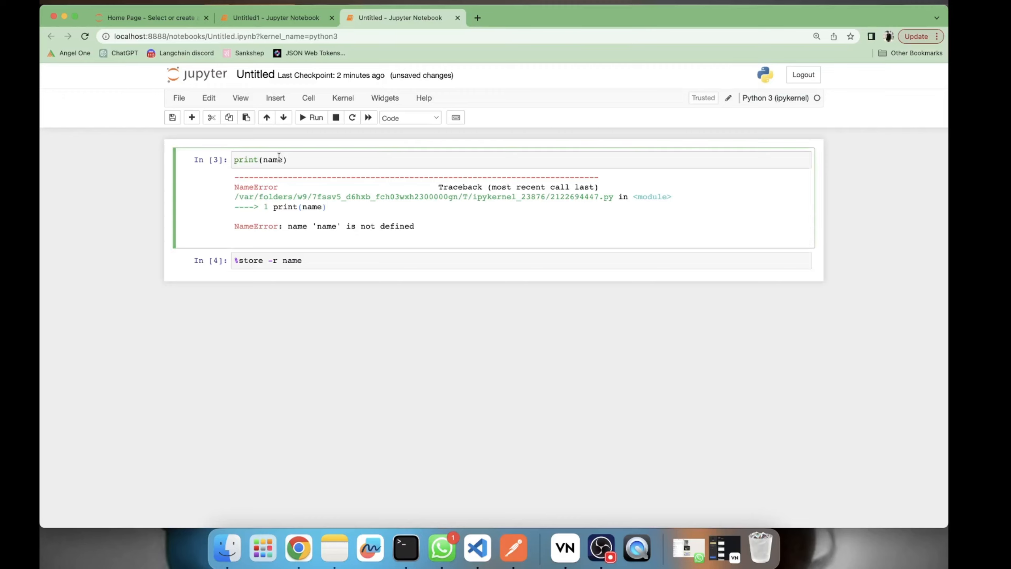
{"action": "left_click", "coordinate": [316, 118]}
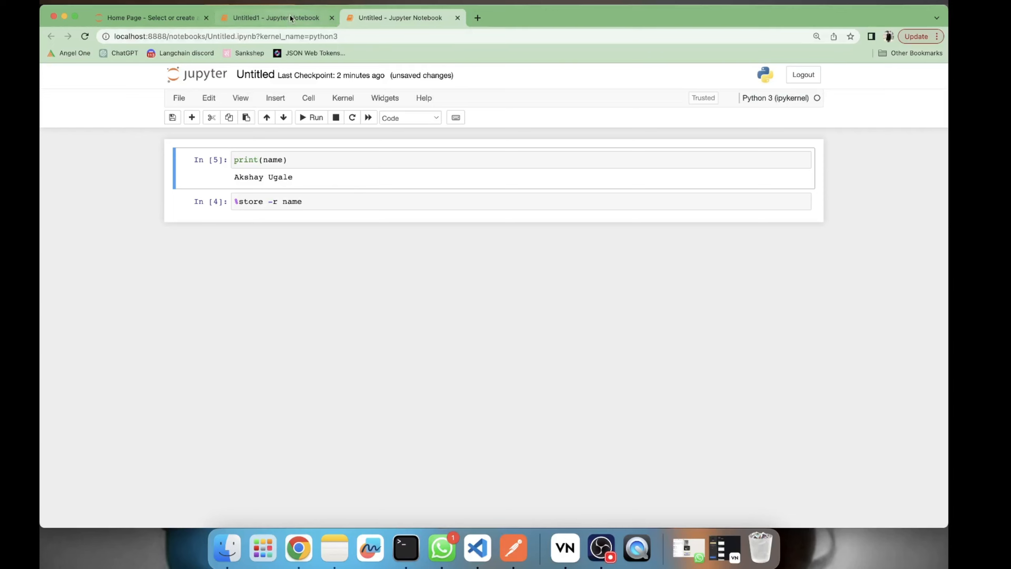
{"action": "left_click", "coordinate": [275, 18]}
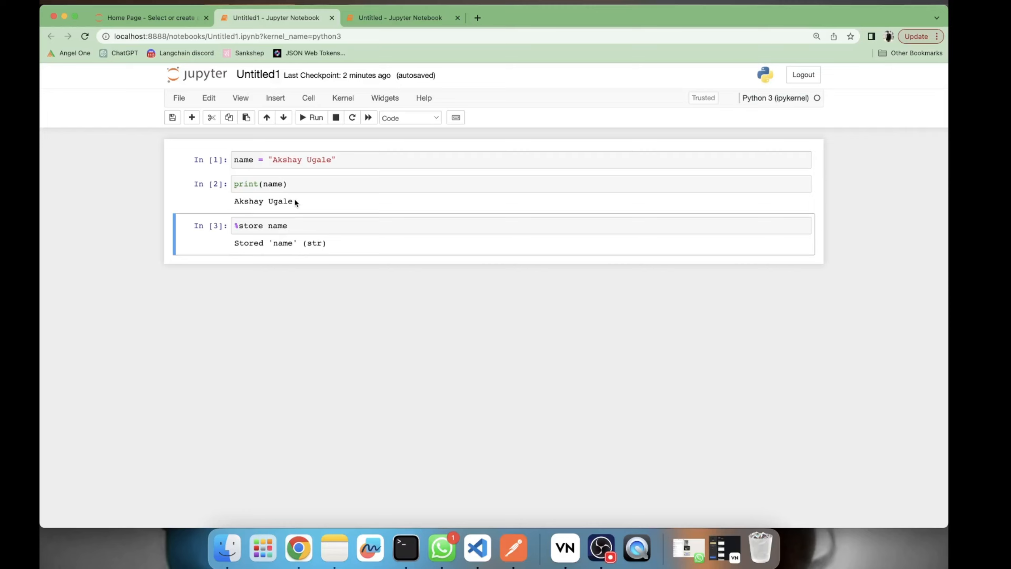
Add Designation = "Data Scientist" on a new line in Untitled1's first cell
{"action": "left_click", "coordinate": [400, 17]}
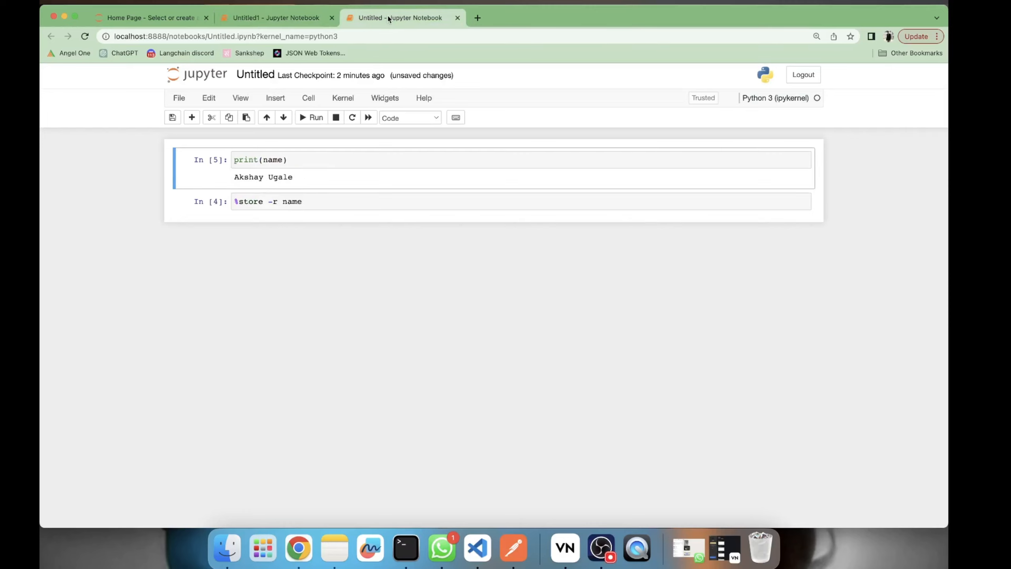
{"action": "left_click", "coordinate": [275, 18]}
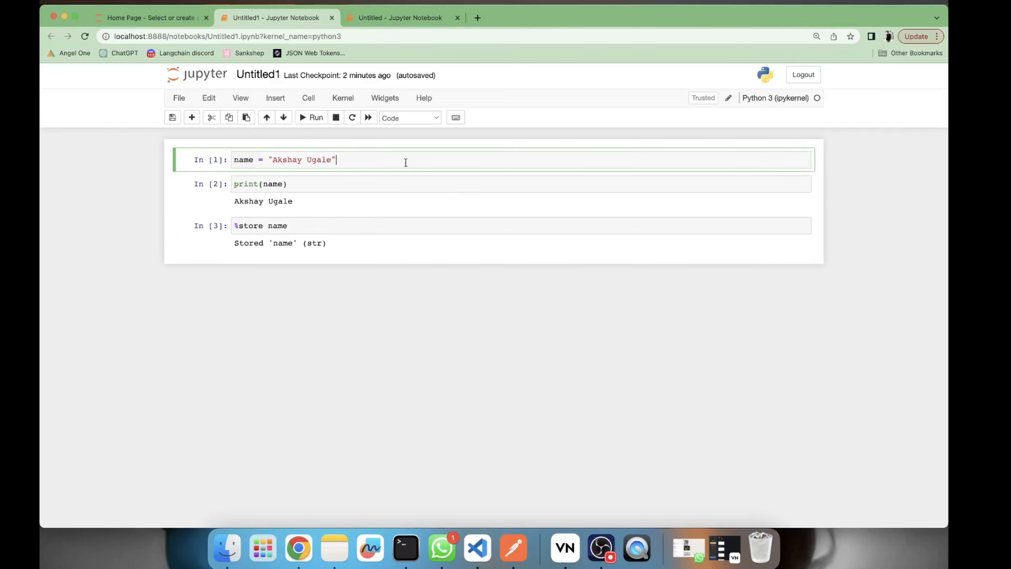
{"action": "key", "text": "enter"}
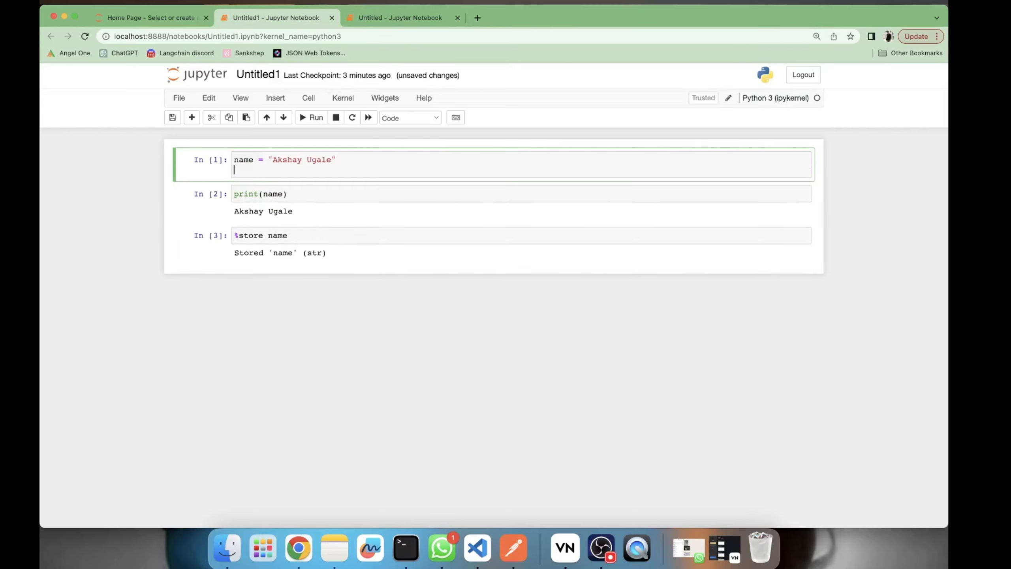
{"action": "type", "text": "educ"}
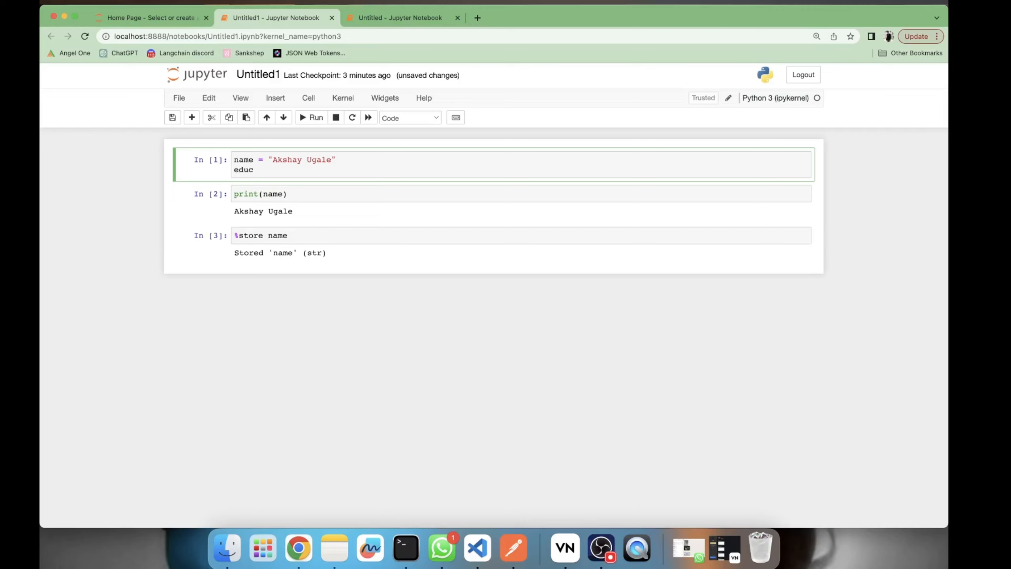
{"action": "type", "text": "Designation ="}
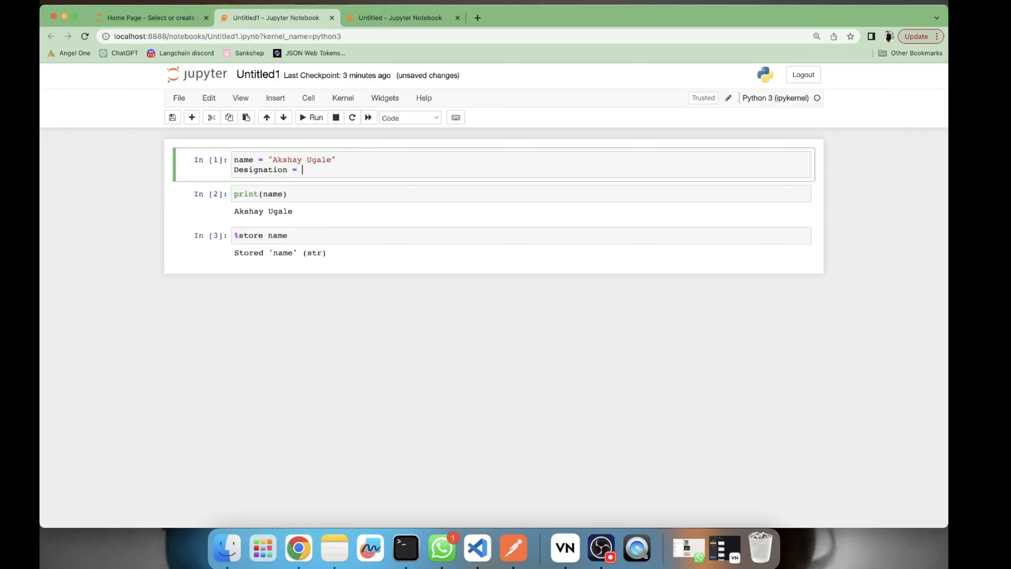
{"action": "type", "text": "\"Data \""}
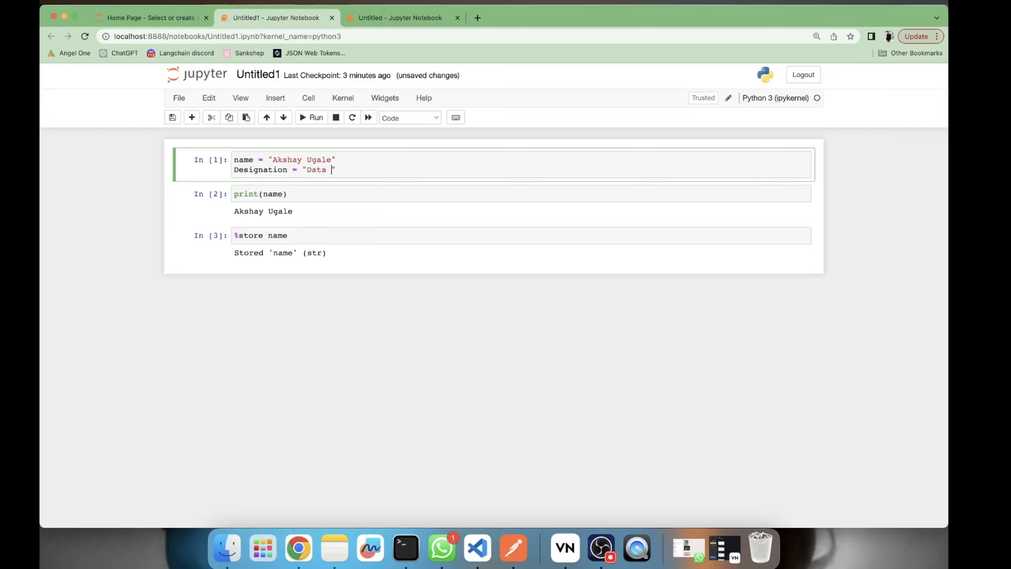
{"action": "type", "text": "Scientist"}
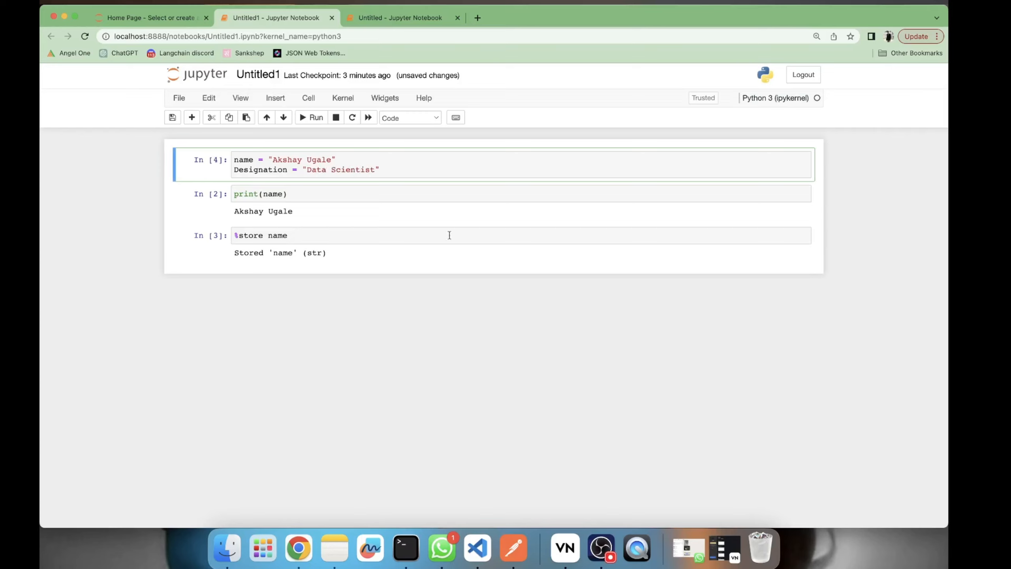
{"action": "mouse_move", "coordinate": [393, 29]}
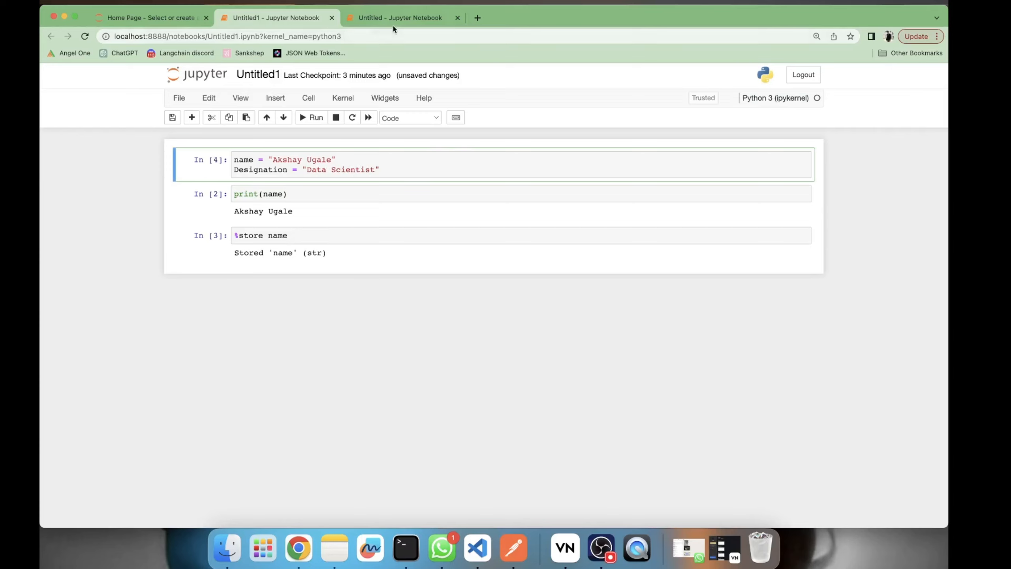
Run print(Designation) in a new Untitled cell, which raises NameError, then return to Untitled1
{"action": "left_click", "coordinate": [398, 17]}
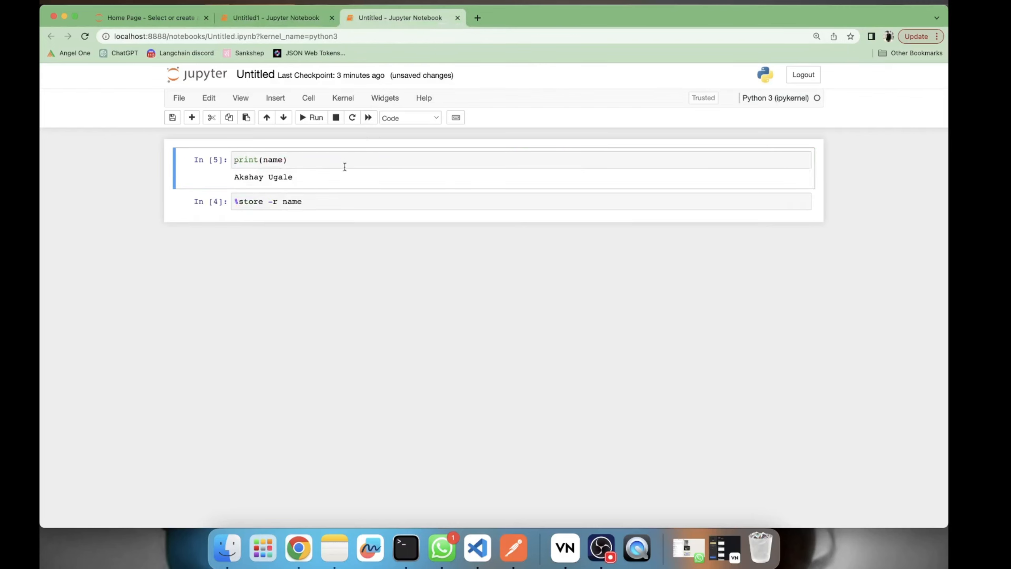
{"action": "left_click", "coordinate": [416, 160]}
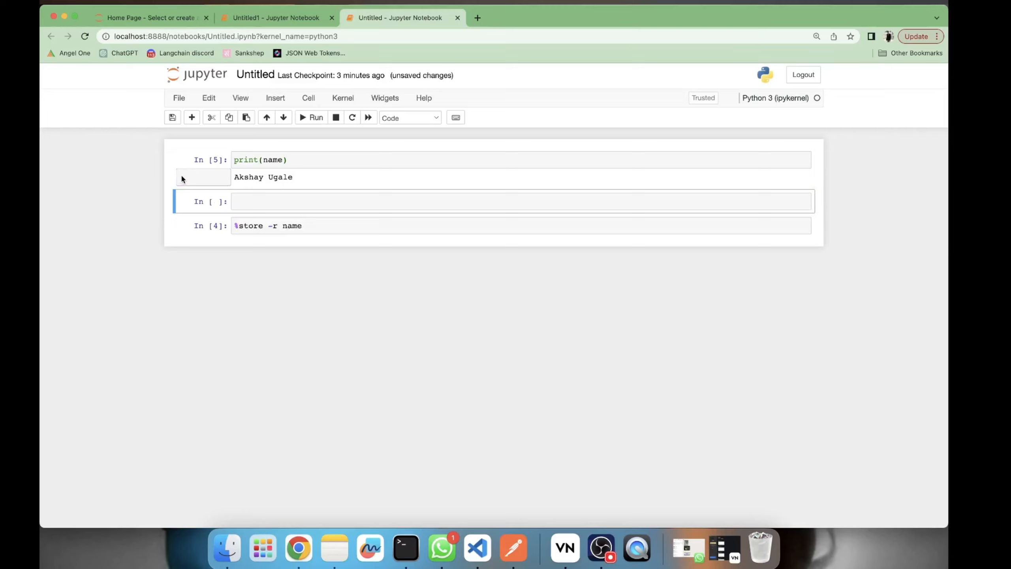
{"action": "type", "text": "print"}
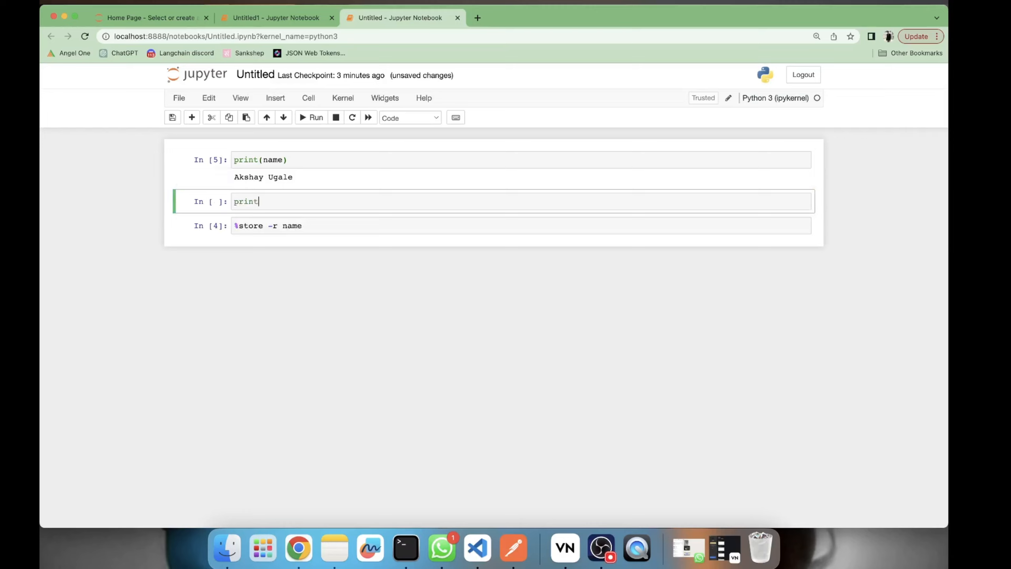
{"action": "type", "text": "(Desi"}
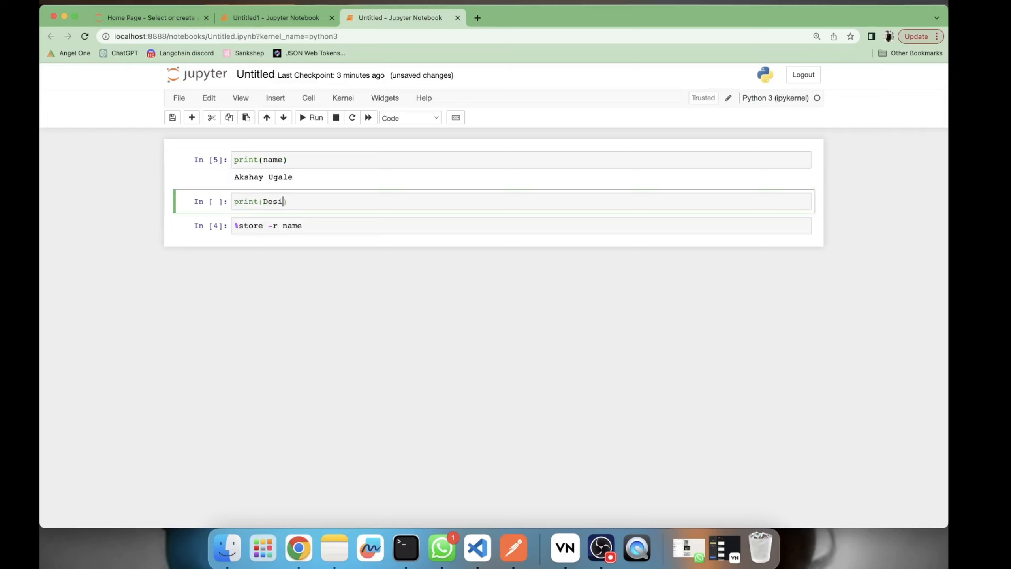
{"action": "type", "text": "gnation"}
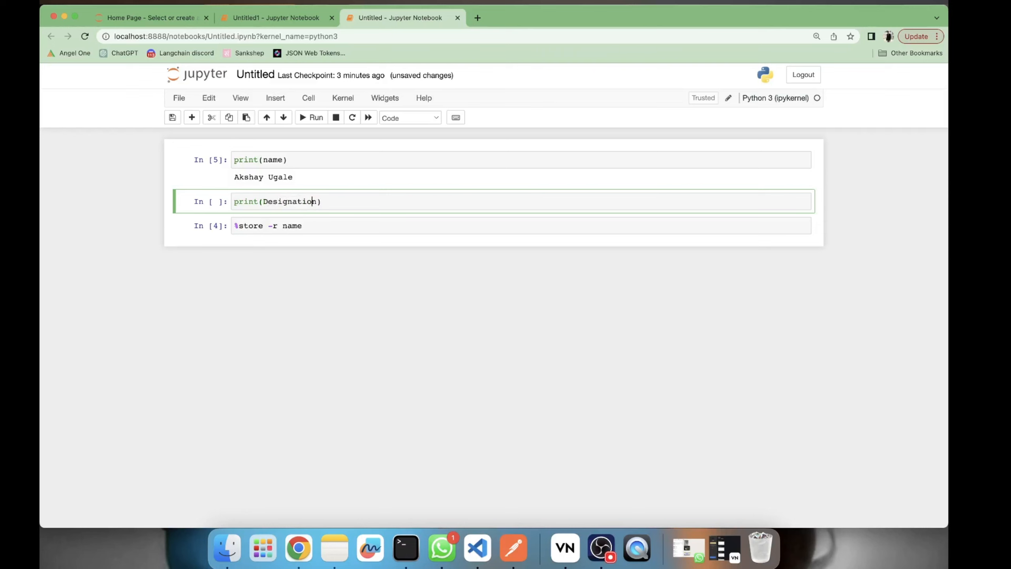
{"action": "left_click", "coordinate": [316, 117]}
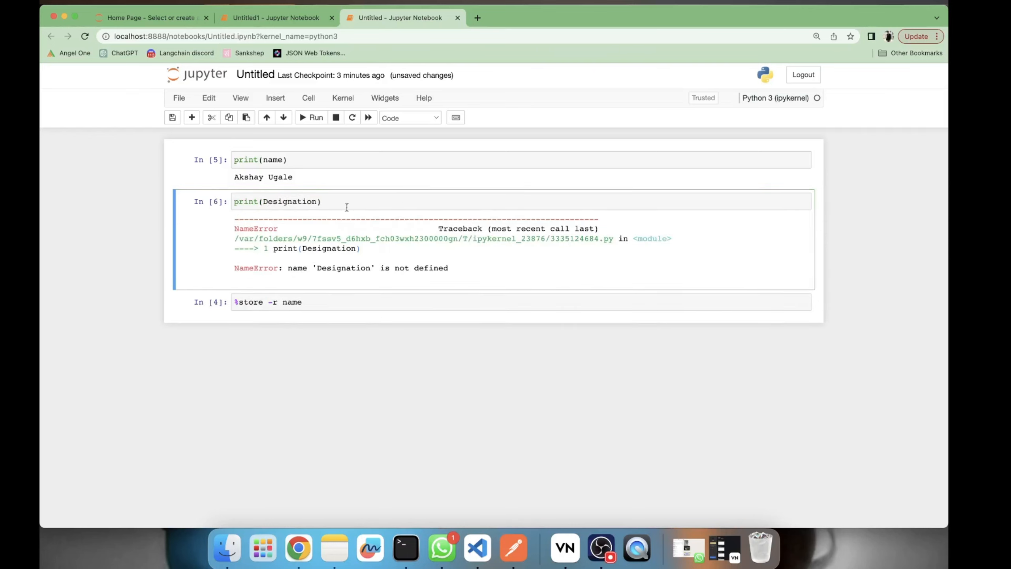
{"action": "left_click", "coordinate": [275, 18]}
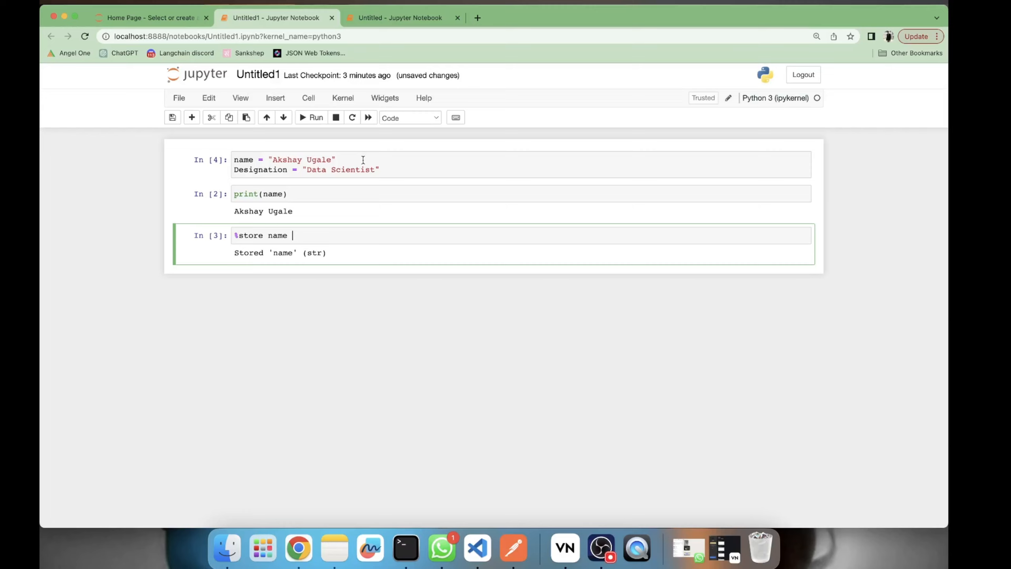
{"action": "mouse_move", "coordinate": [388, 296]}
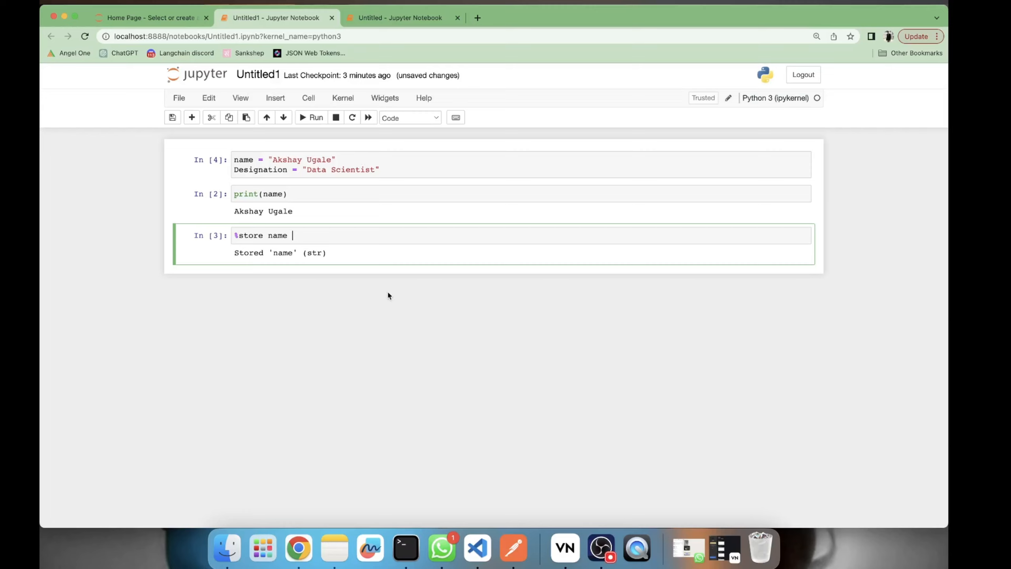
Extend the store cell to %store name Designation, then switch to Untitled
{"action": "type", "text": "Desig"}
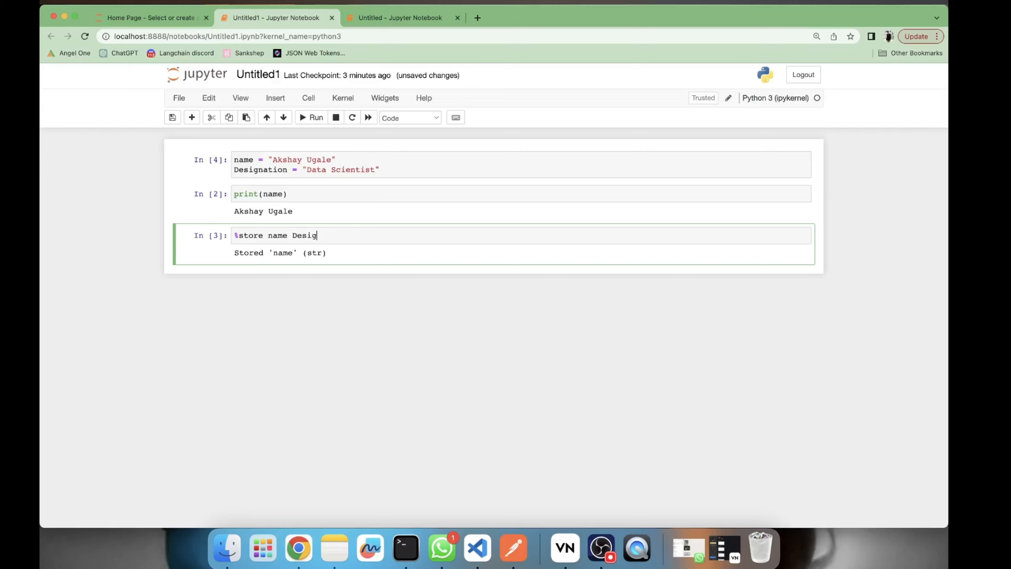
{"action": "type", "text": "nation"}
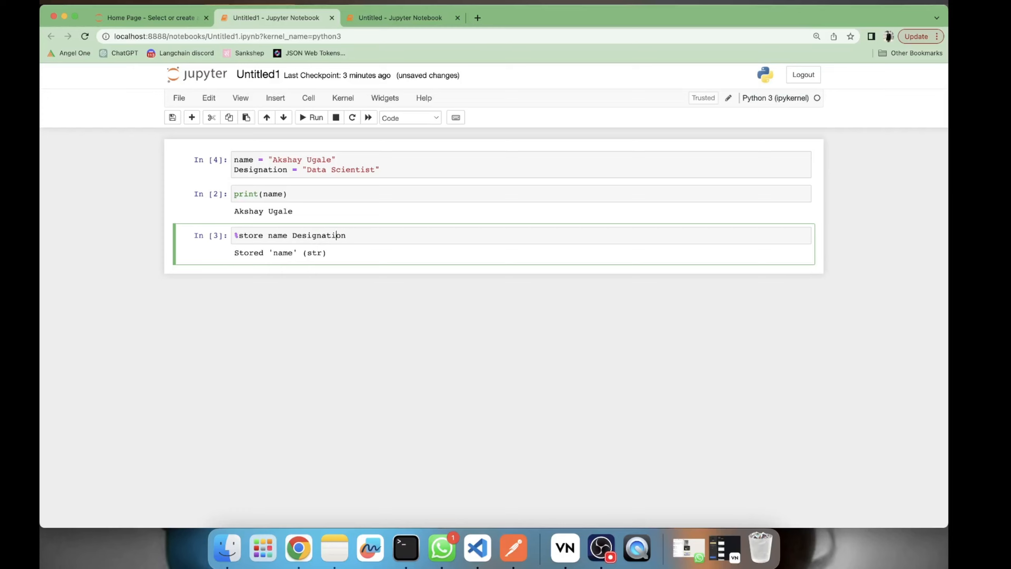
{"action": "left_click", "coordinate": [316, 118]}
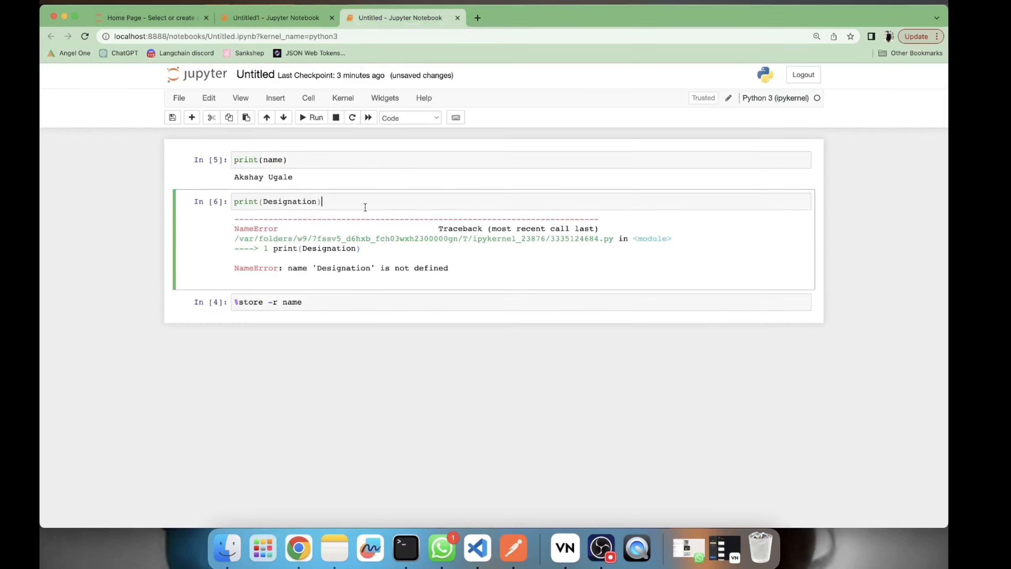
Retrieve Designation too so print(Designation) shows Data Scientist, then return to Untitled1
{"action": "left_click", "coordinate": [316, 118]}
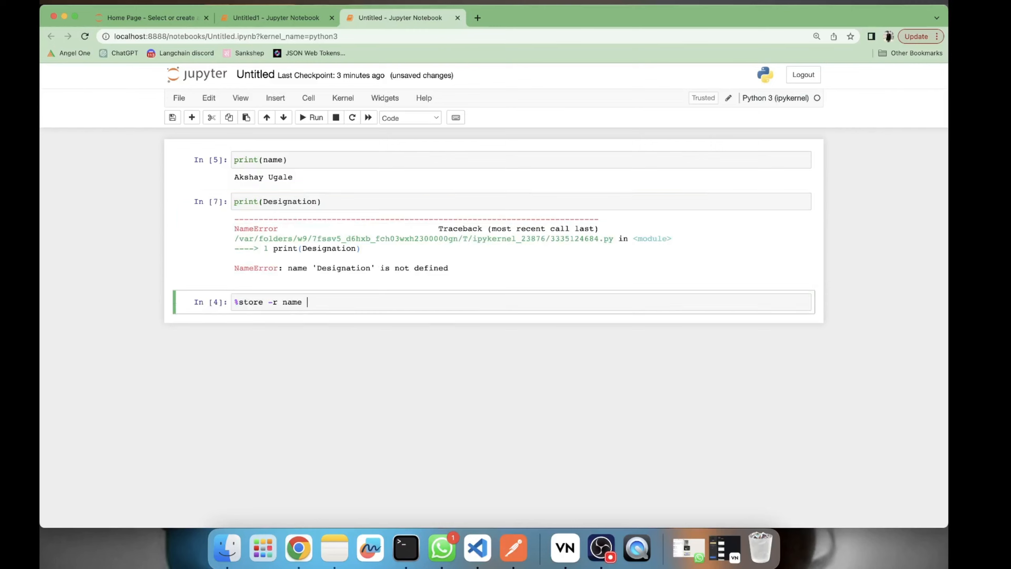
{"action": "type", "text": "Designation"}
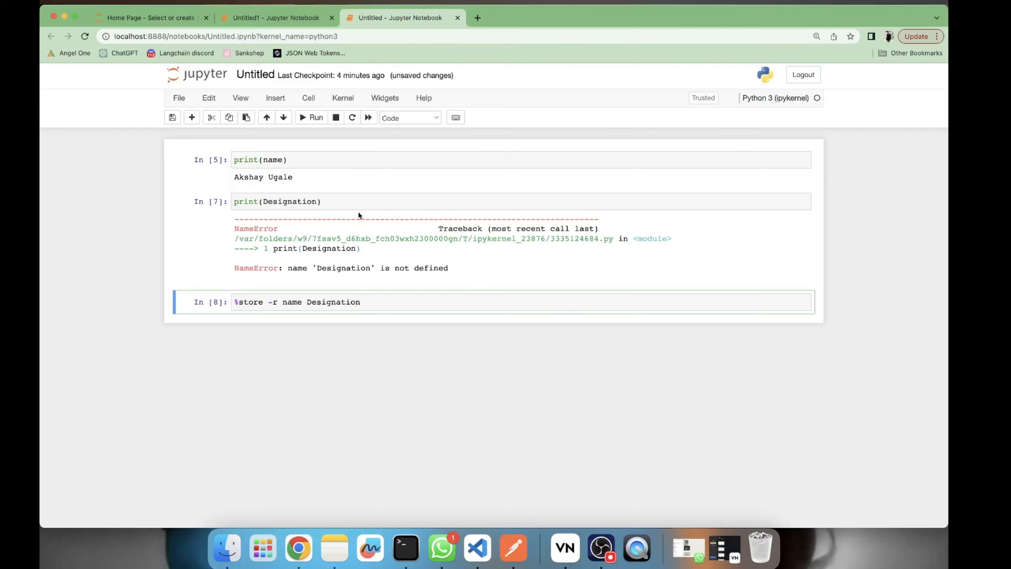
{"action": "left_click", "coordinate": [316, 118]}
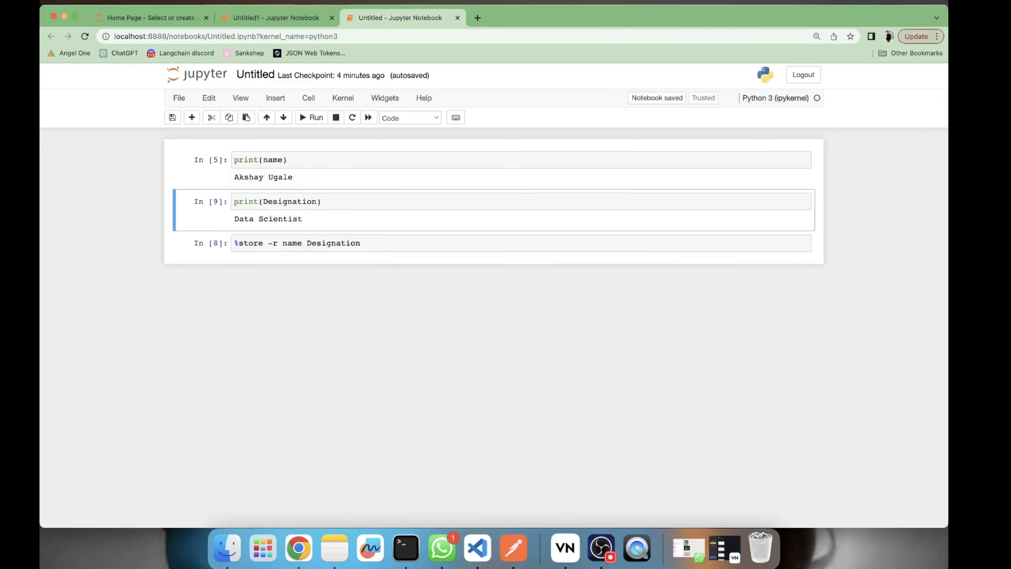
{"action": "left_click", "coordinate": [275, 18]}
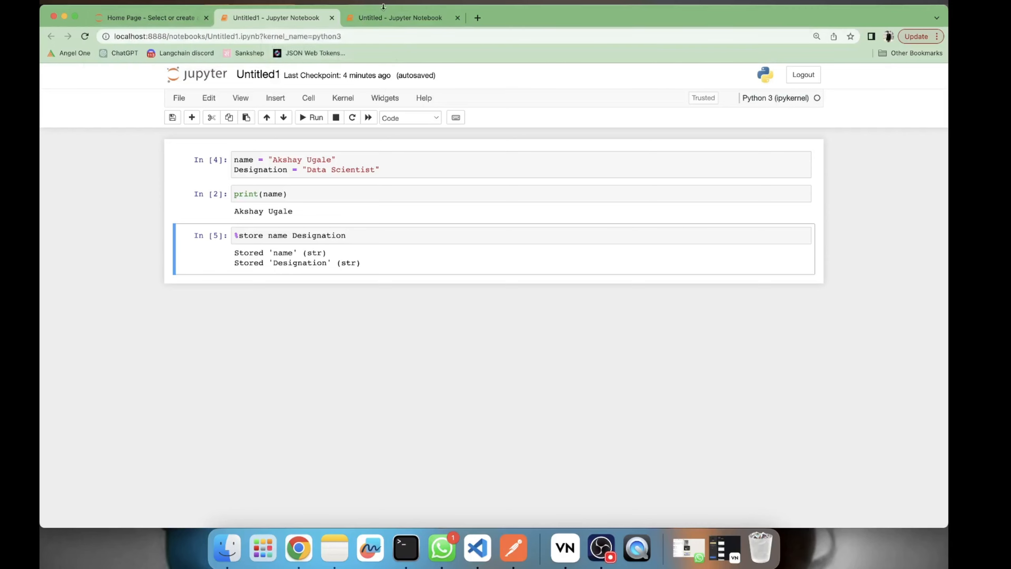
From the home page Files list, enter the IsaiahT_fastapi folder
{"action": "left_click", "coordinate": [149, 17]}
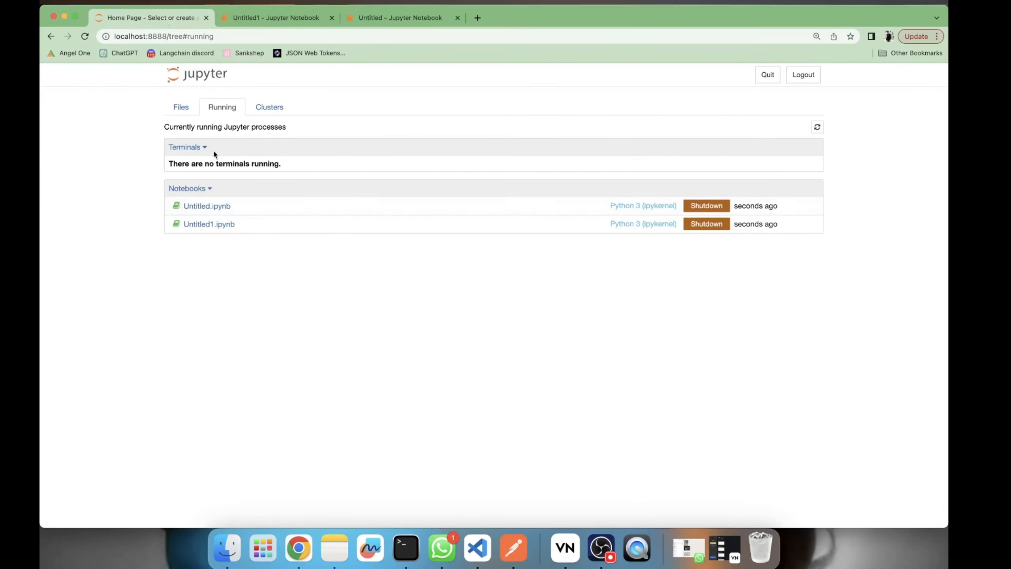
{"action": "left_click", "coordinate": [181, 107]}
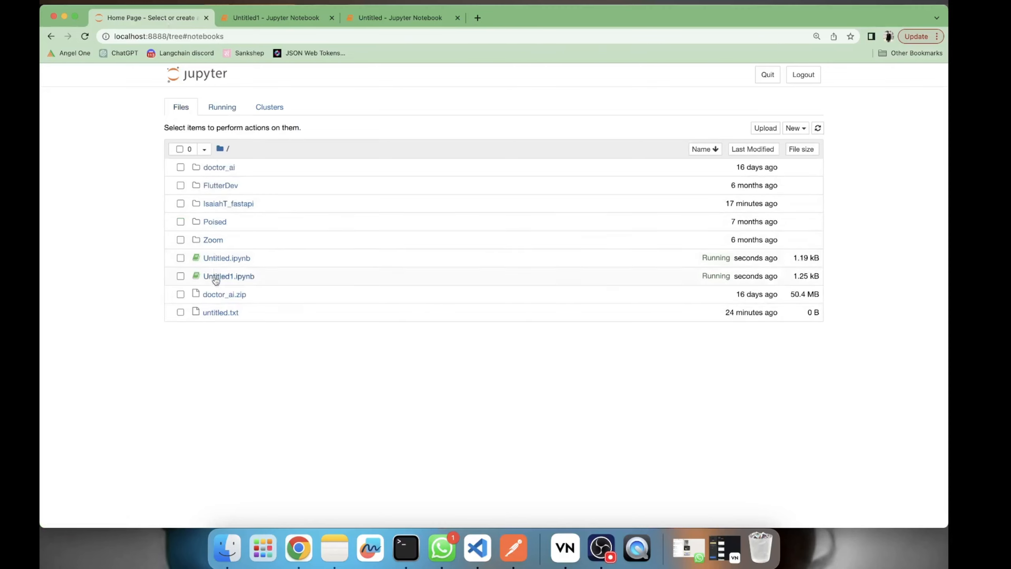
{"action": "mouse_move", "coordinate": [250, 284]}
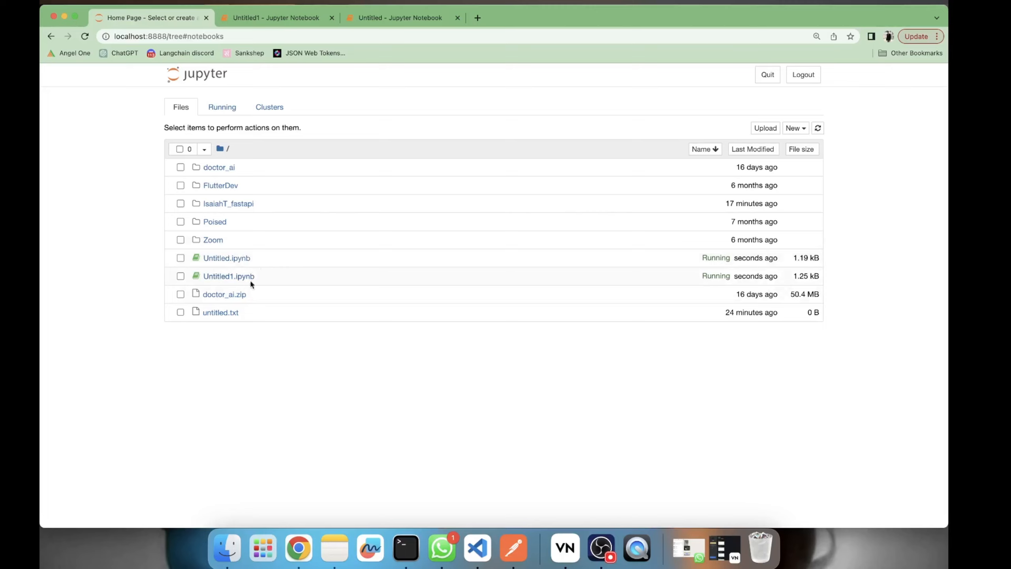
{"action": "mouse_move", "coordinate": [227, 258]}
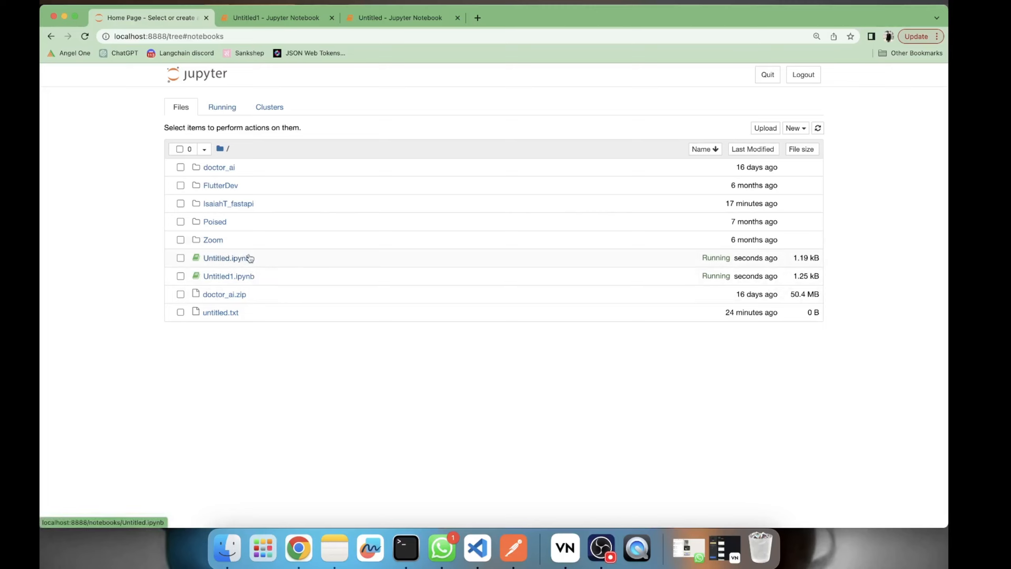
{"action": "mouse_move", "coordinate": [248, 212]}
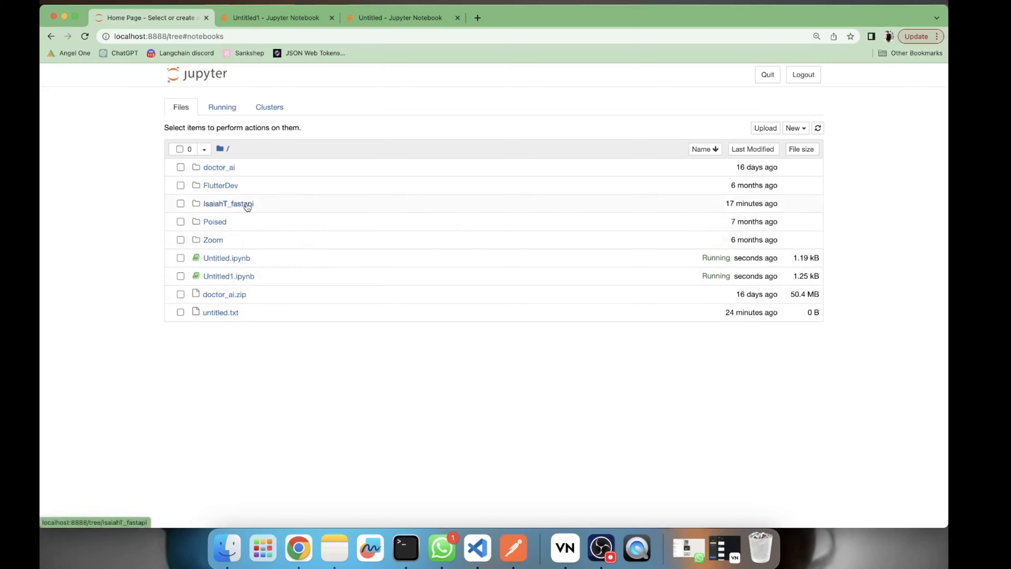
{"action": "left_click", "coordinate": [227, 202]}
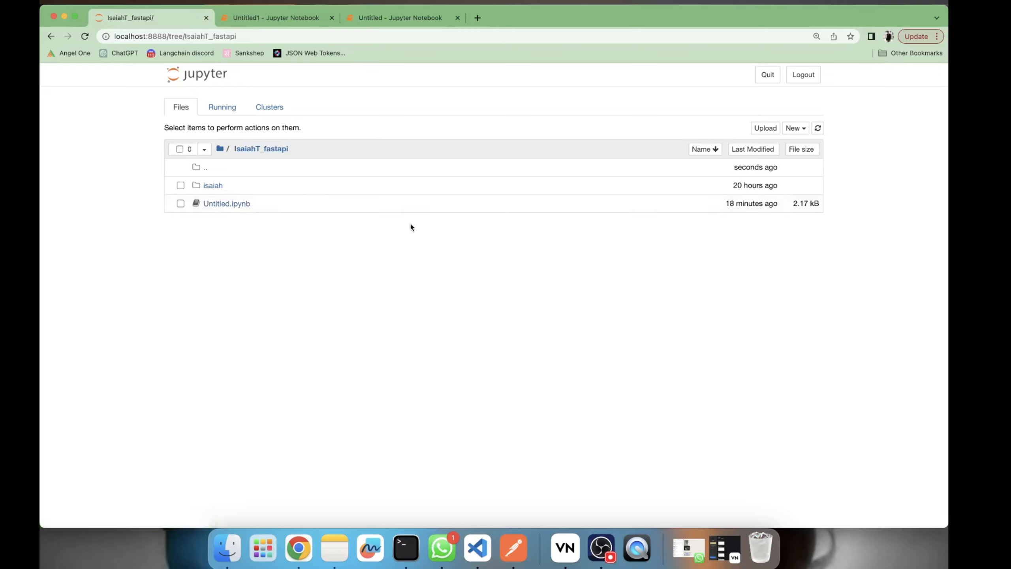
{"action": "mouse_move", "coordinate": [227, 203]}
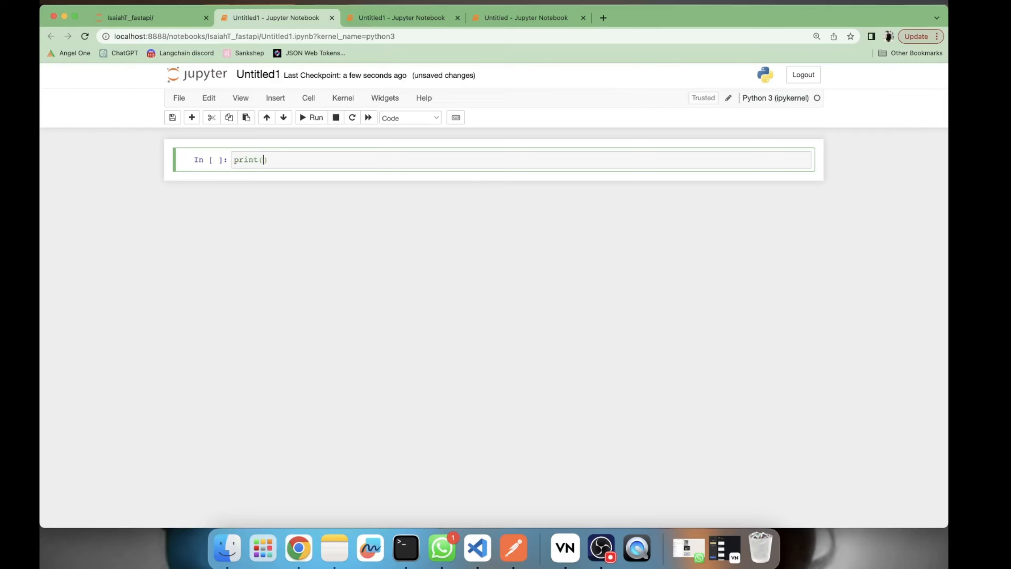
Run print(name,Designation) in the new notebook, raising NameError
{"action": "type", "text": "name,"}
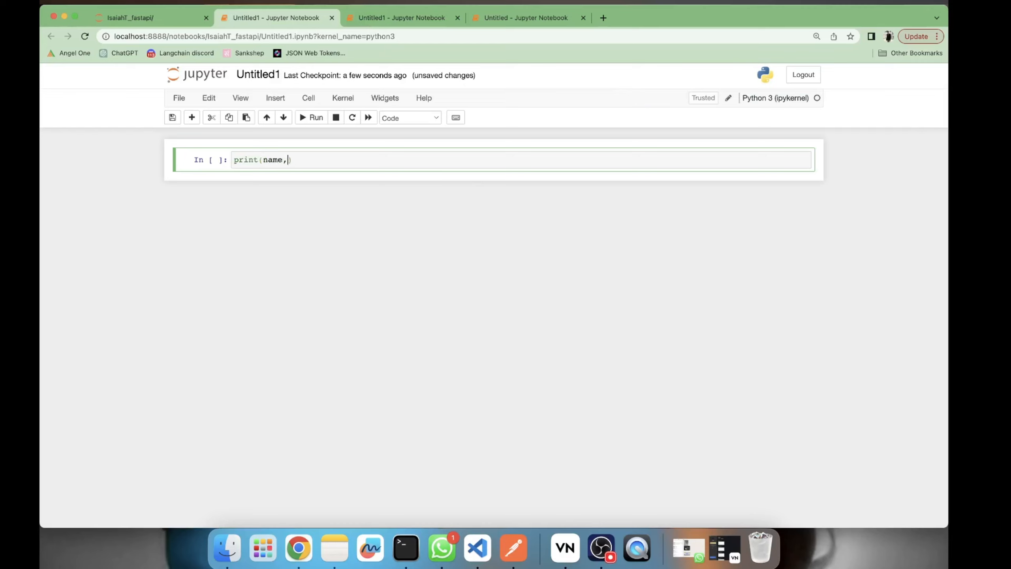
{"action": "type", "text": "Designa"}
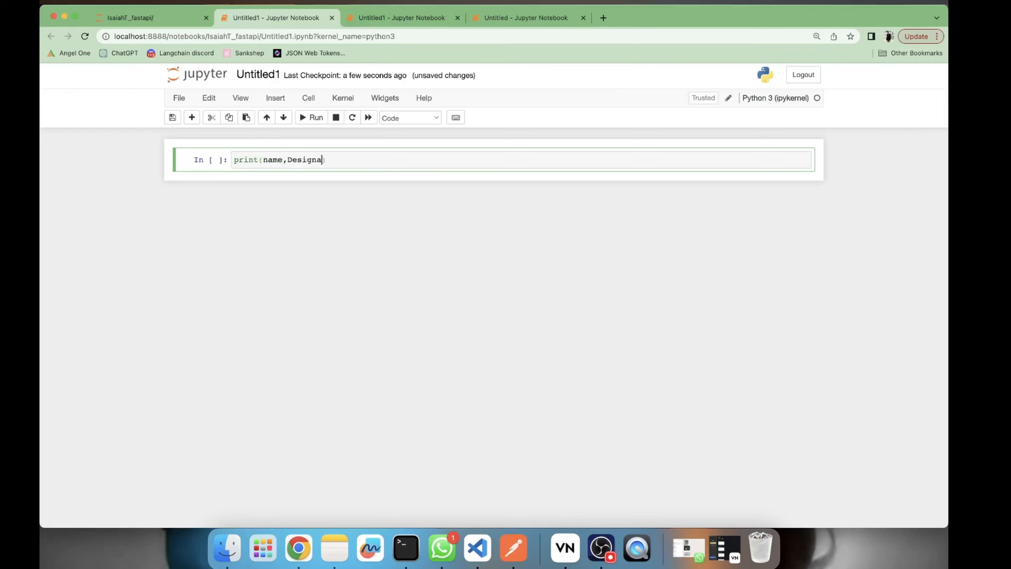
{"action": "left_click", "coordinate": [312, 118]}
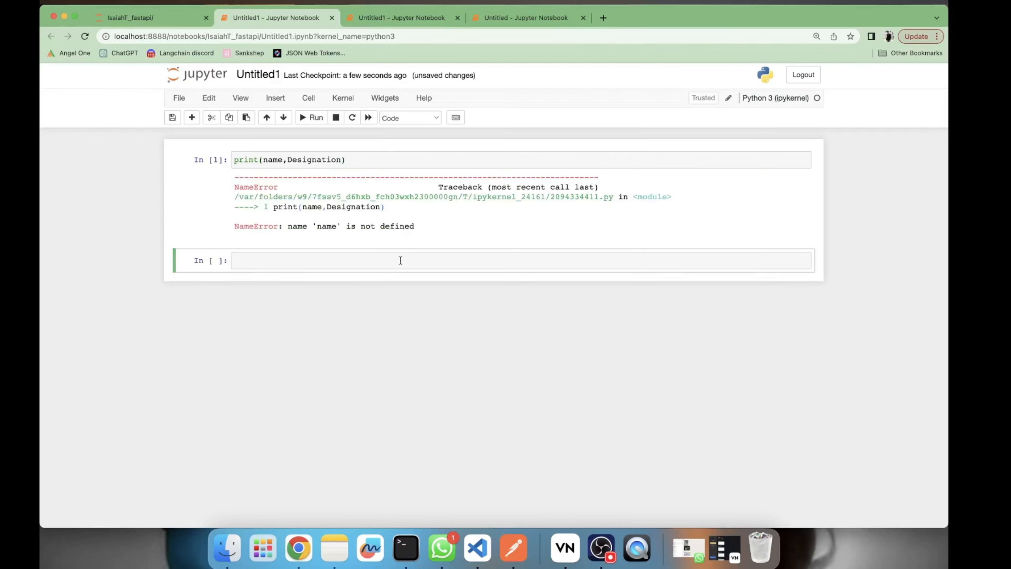
Enter %store -r name Designation in the next cell without running it
{"action": "type", "text": "$store"}
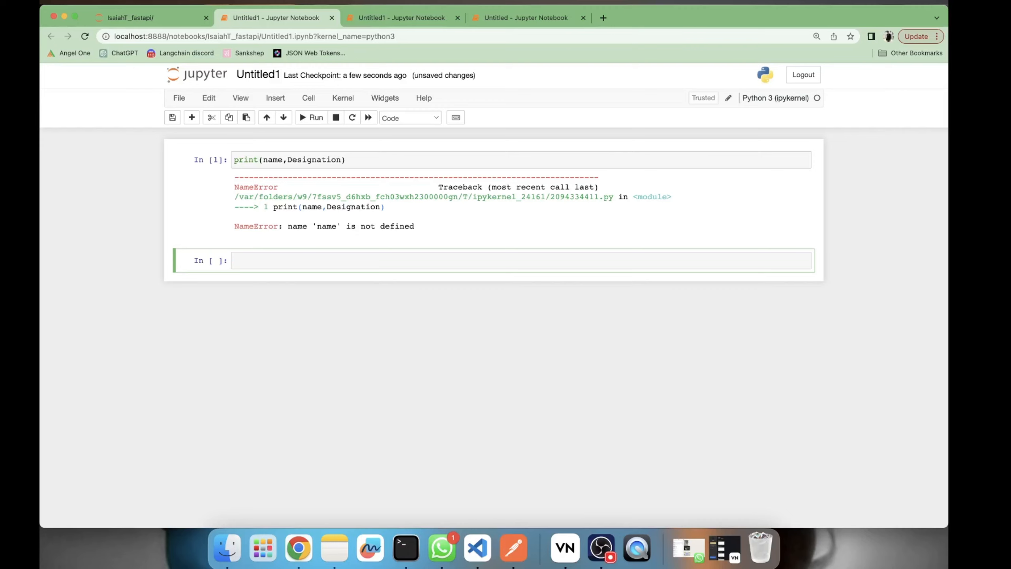
{"action": "type", "text": "%store -r"}
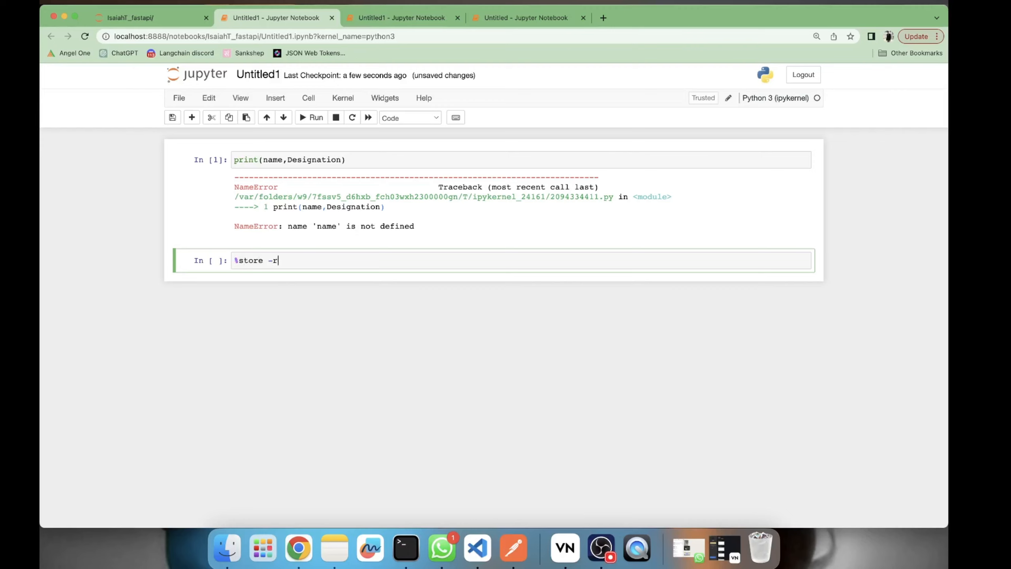
{"action": "type", "text": "name D"}
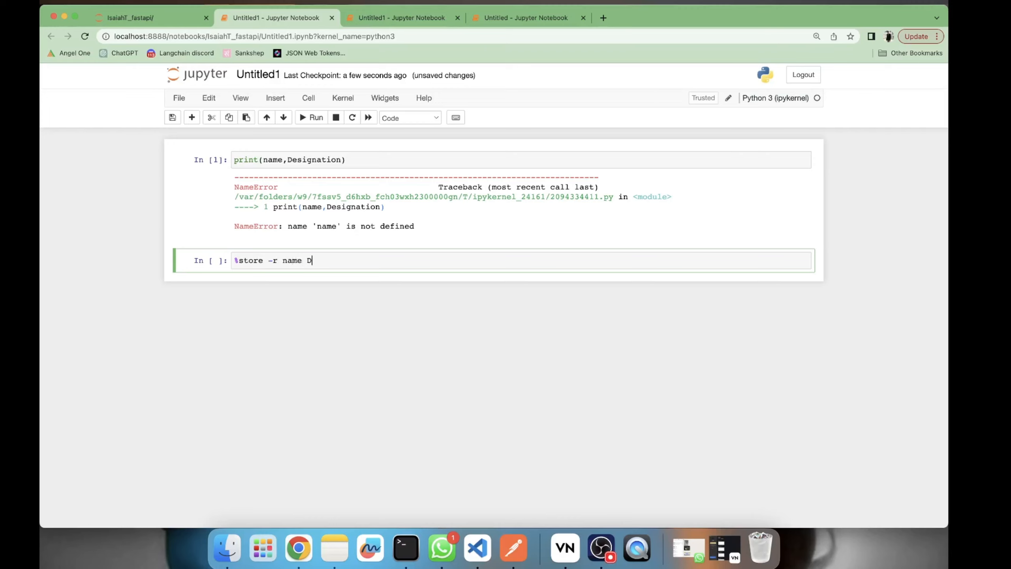
{"action": "type", "text": "esignation"}
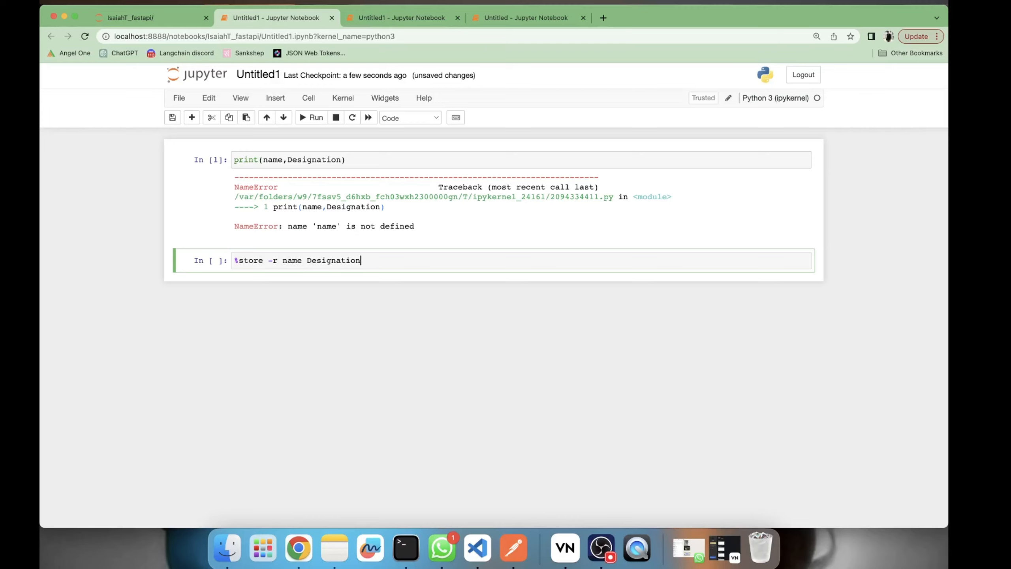